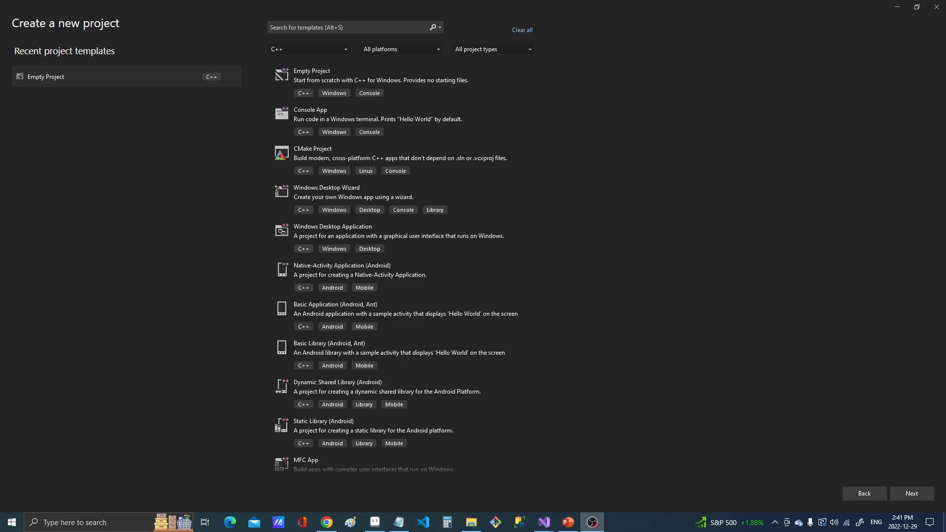
{"action": "mouse_move", "coordinate": [77, 43]}
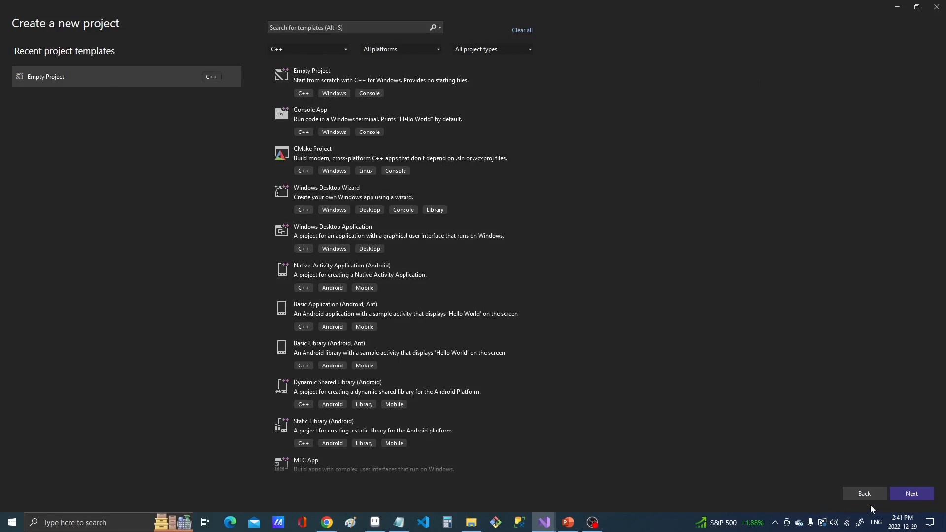
Choose the Empty Project template and name the project Text_RPG_cpp in C:\Development
{"action": "left_click", "coordinate": [911, 494]}
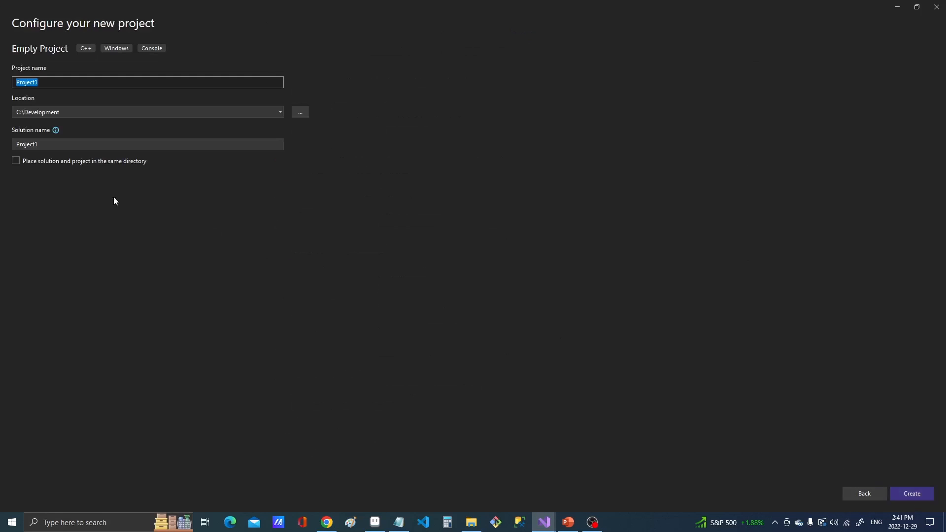
{"action": "mouse_move", "coordinate": [320, 153]}
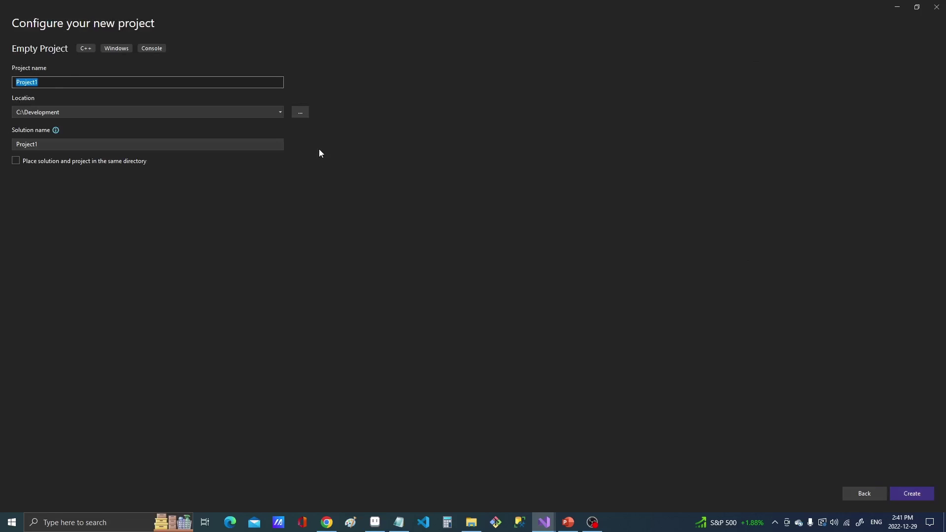
{"action": "type", "text": "Text"}
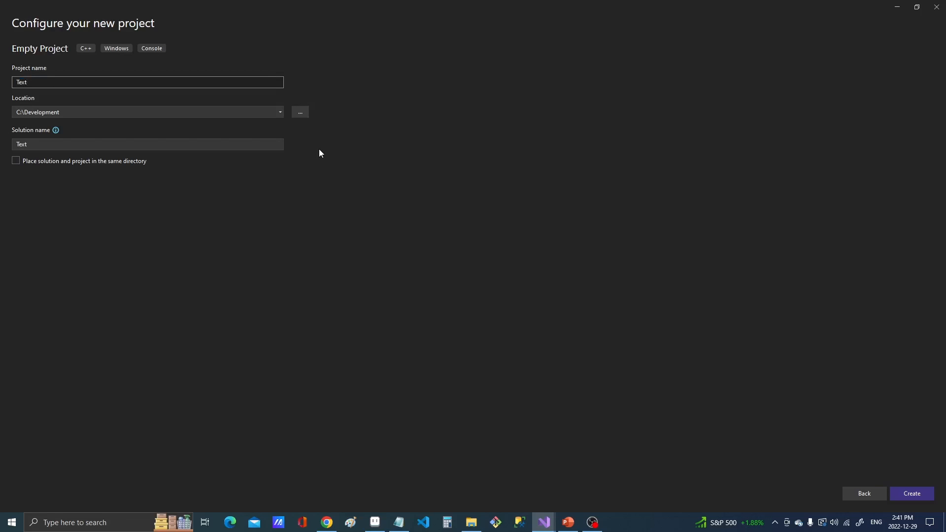
{"action": "type", "text": "_RPG"}
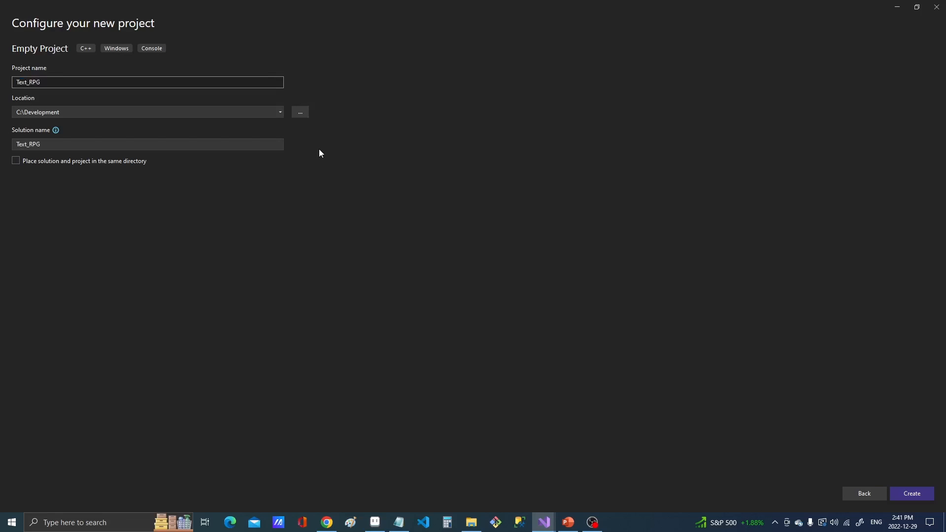
{"action": "type", "text": "_"}
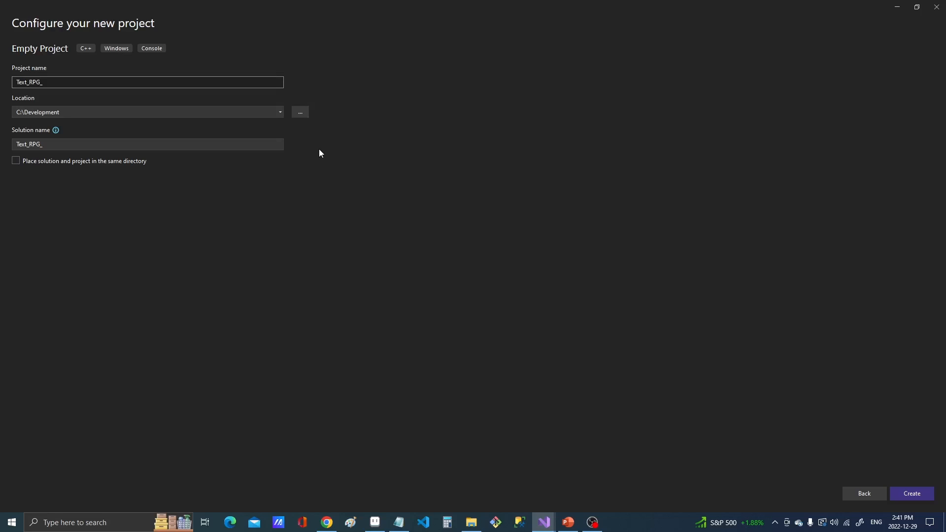
{"action": "type", "text": "cpp"}
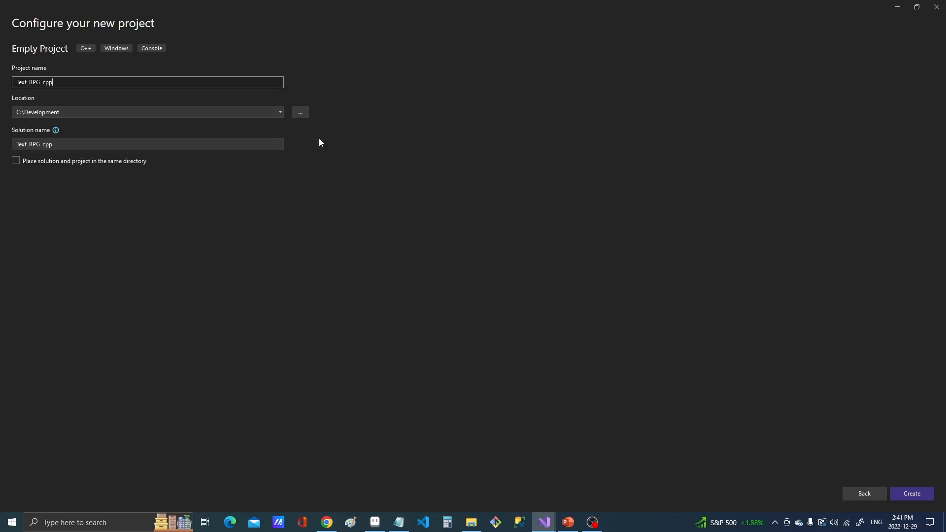
{"action": "mouse_move", "coordinate": [911, 492]}
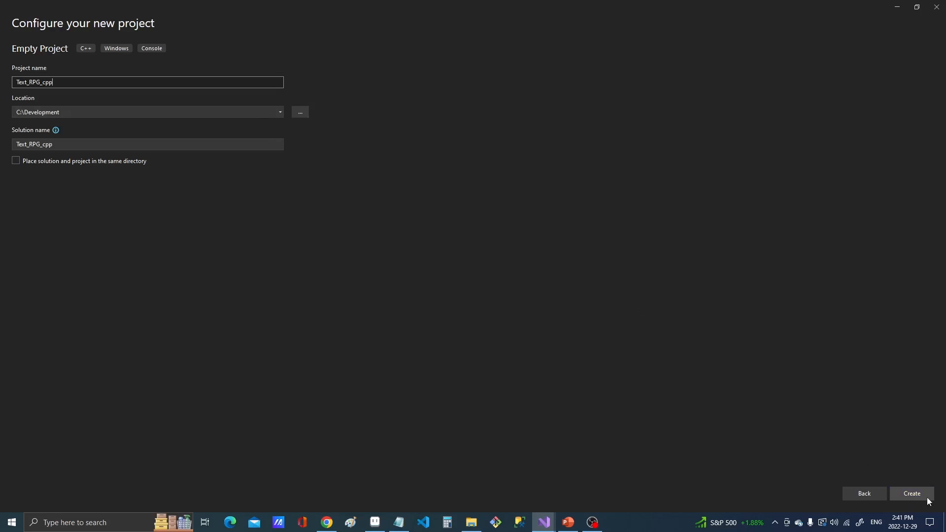
Create the Text_RPG_cpp solution and add a src folder with a utilities subfolder
{"action": "left_click", "coordinate": [911, 494]}
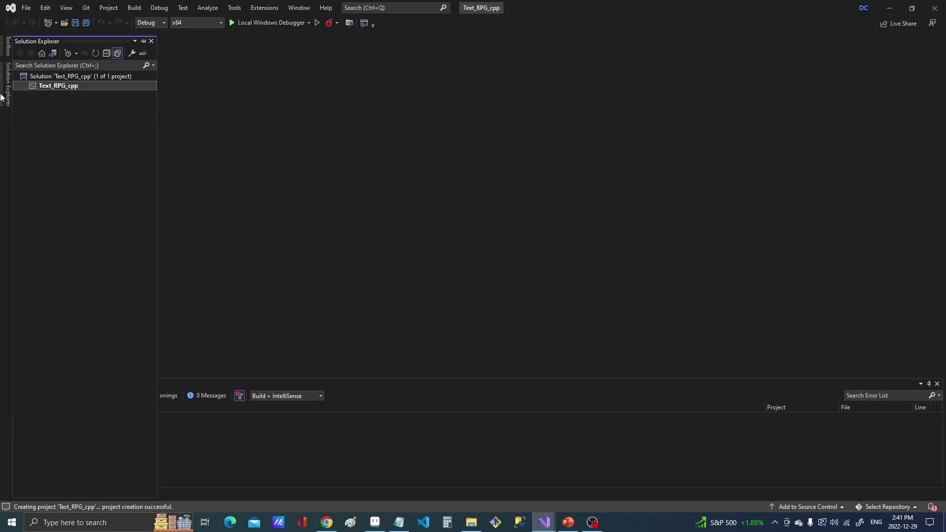
{"action": "right_click", "coordinate": [58, 85]}
{"action": "type", "text": "src"}
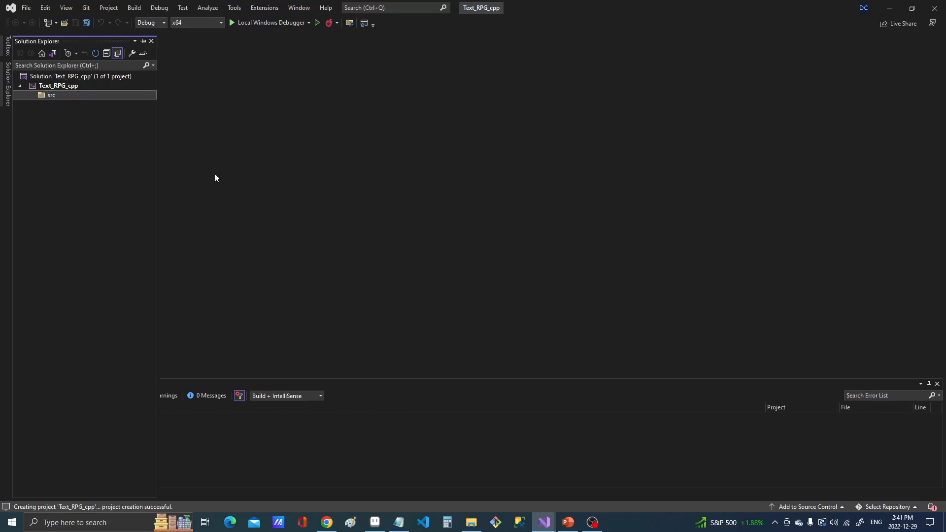
{"action": "right_click", "coordinate": [51, 95]}
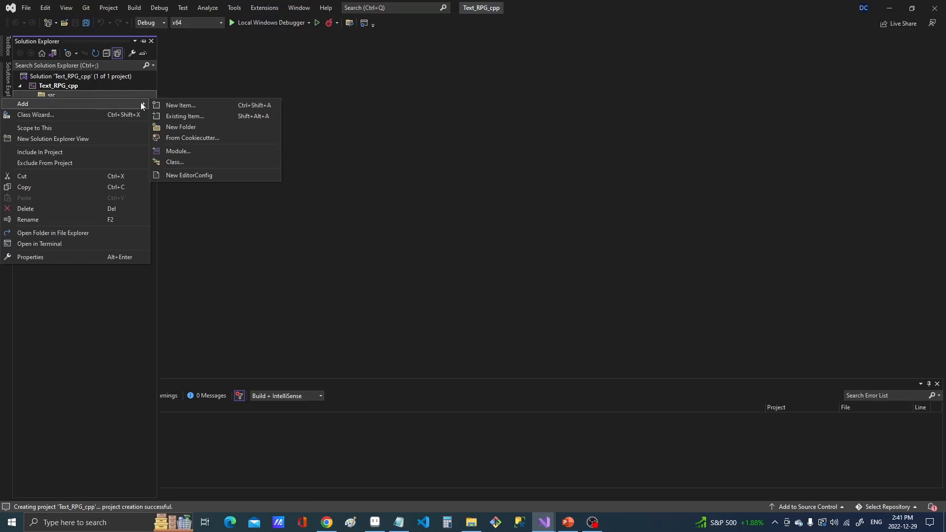
{"action": "left_click", "coordinate": [180, 126]}
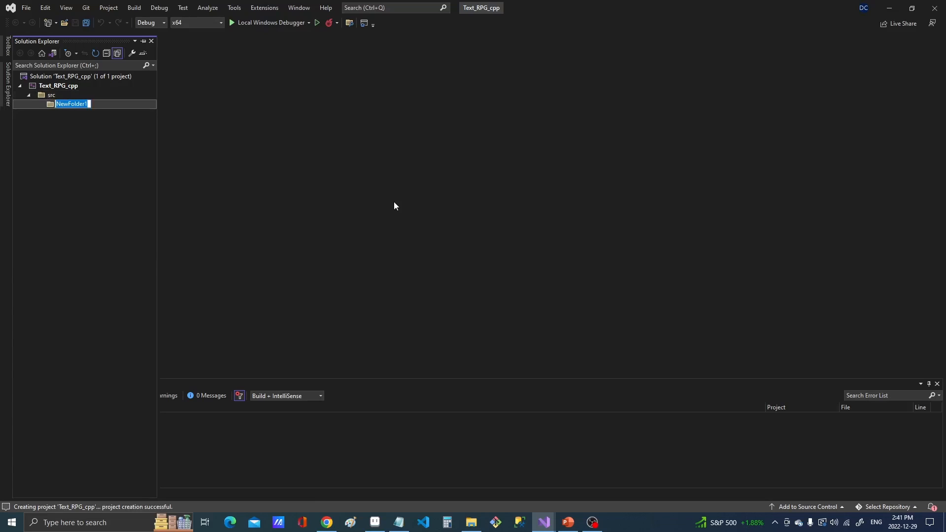
{"action": "type", "text": "utilities"}
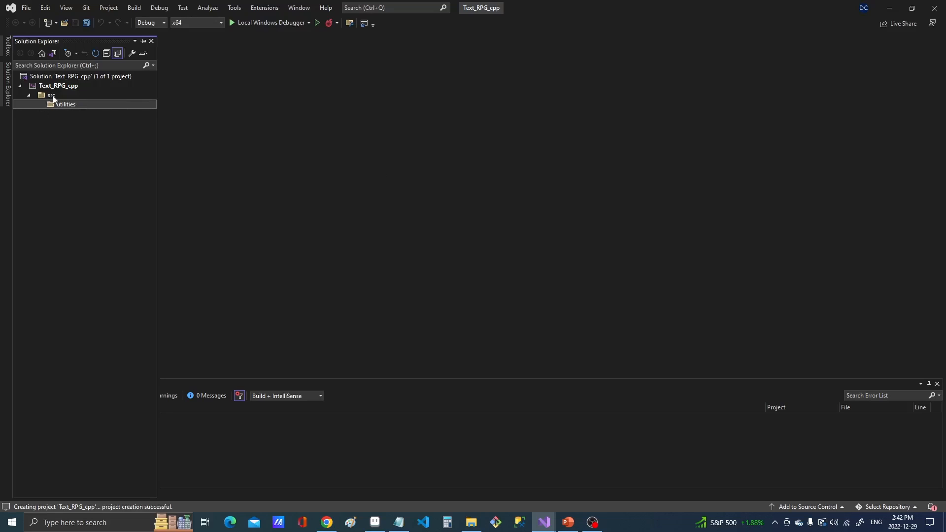
{"action": "right_click", "coordinate": [51, 95]}
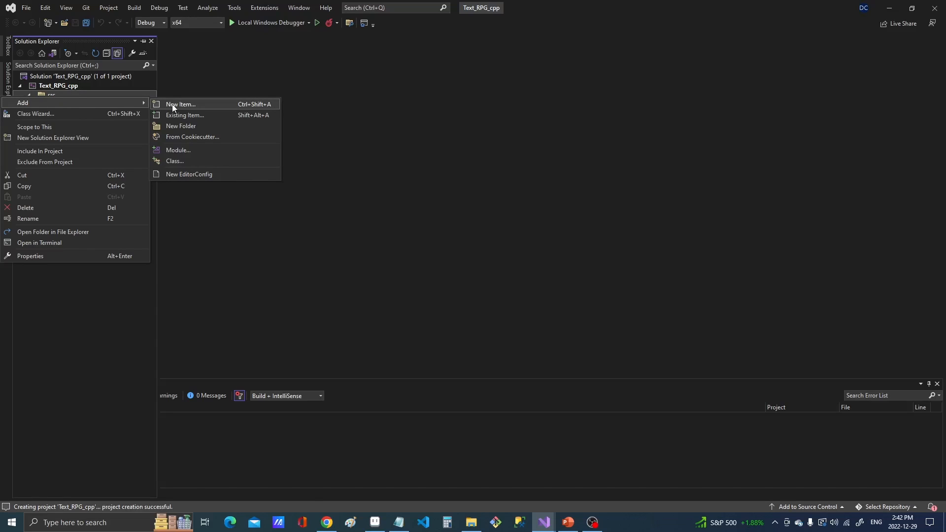
Add main.cpp to src containing int main() { return 0; } and save it
{"action": "left_click", "coordinate": [180, 103]}
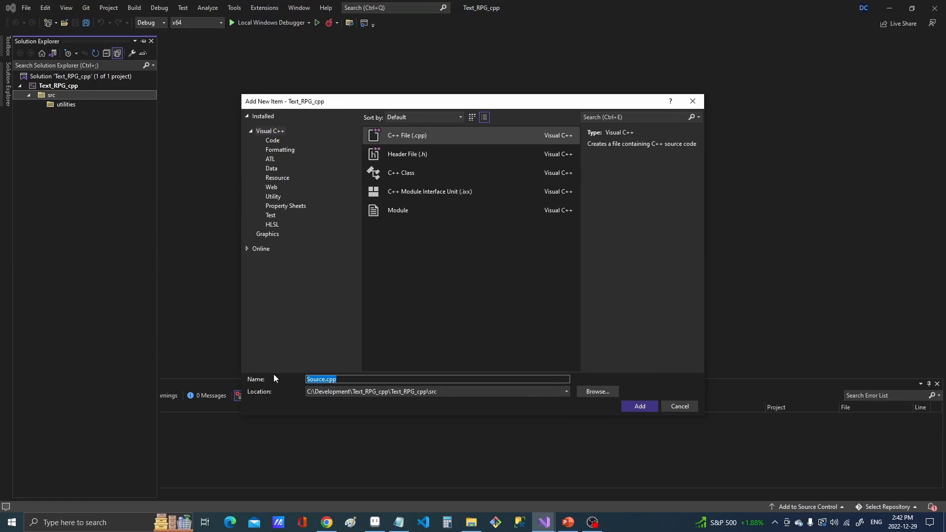
{"action": "type", "text": "main"}
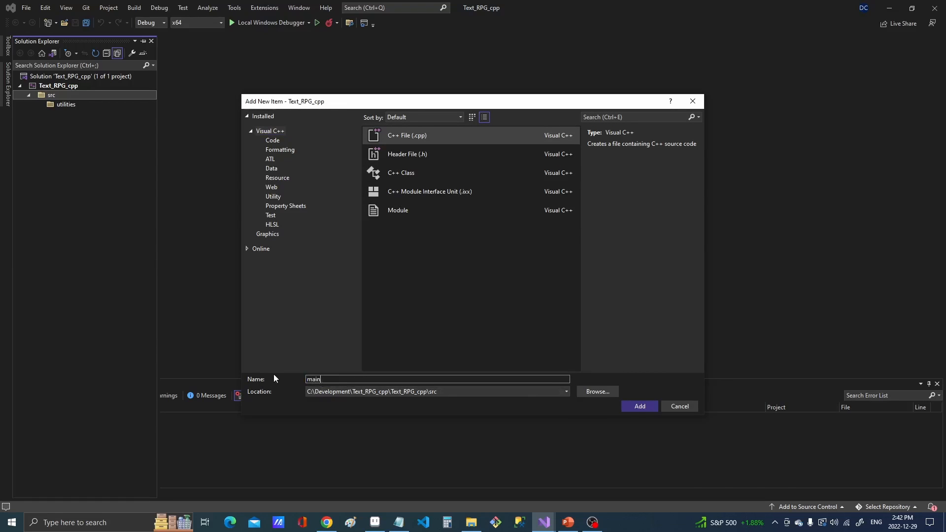
{"action": "left_click", "coordinate": [639, 405]}
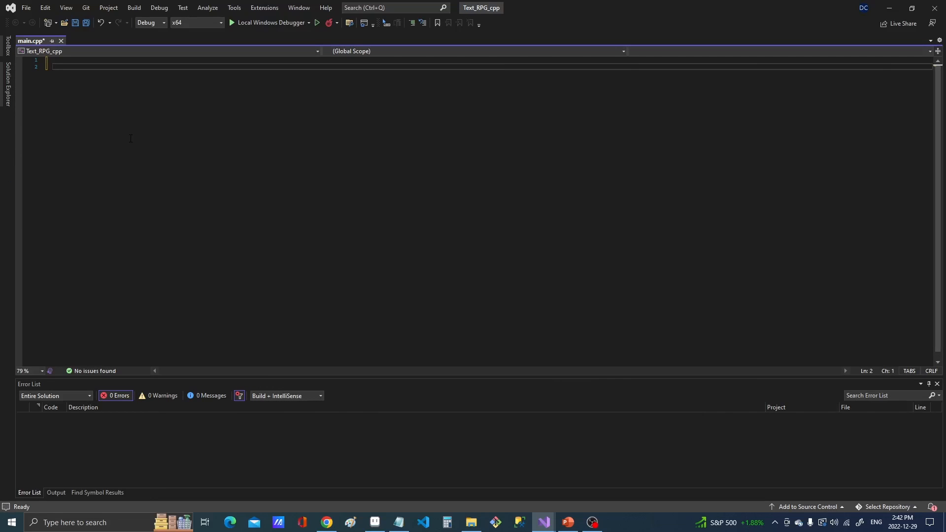
{"action": "type", "text": "int main()"}
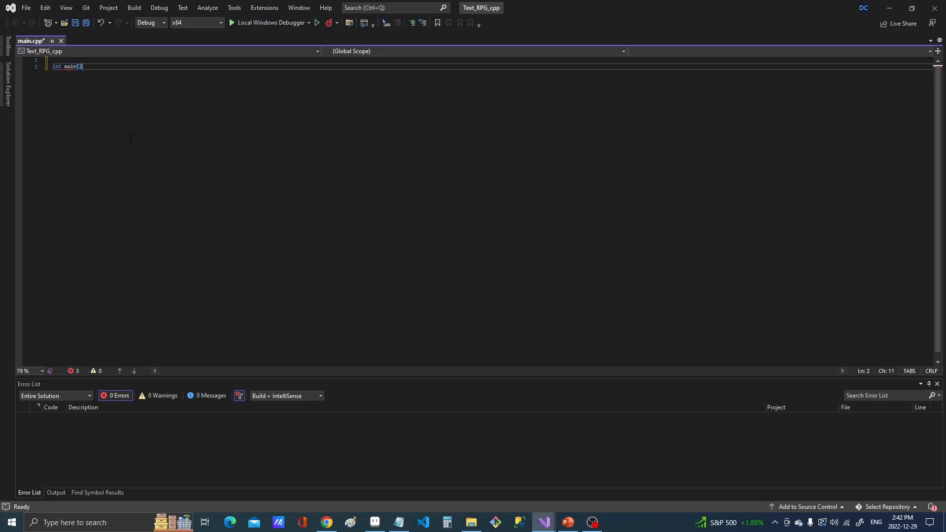
{"action": "type", "text": "{"}
{"action": "type", "text": "return 0;"}
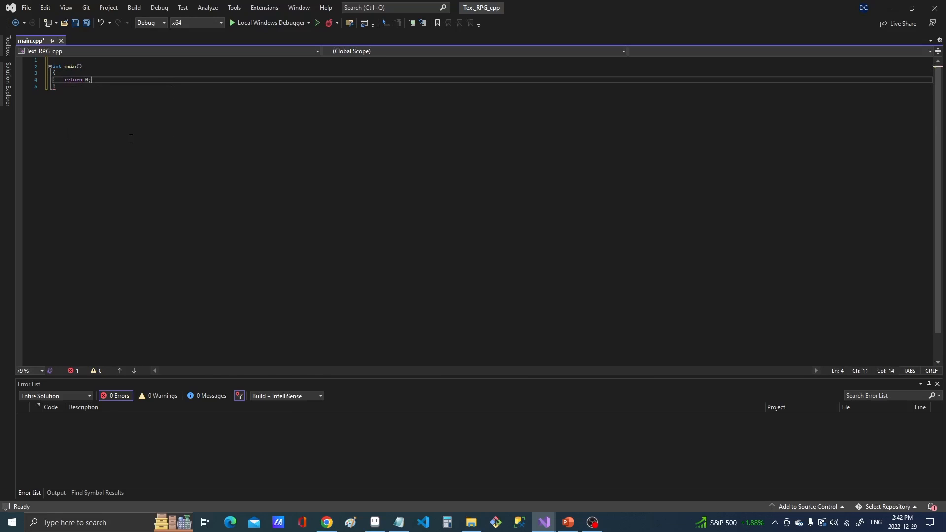
{"action": "key", "text": "ctrl+s"}
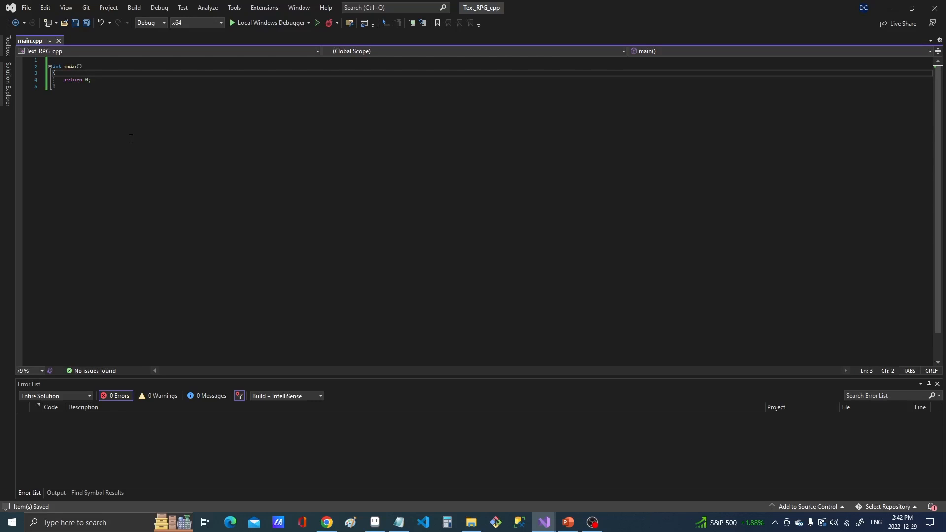
{"action": "mouse_move", "coordinate": [97, 125]}
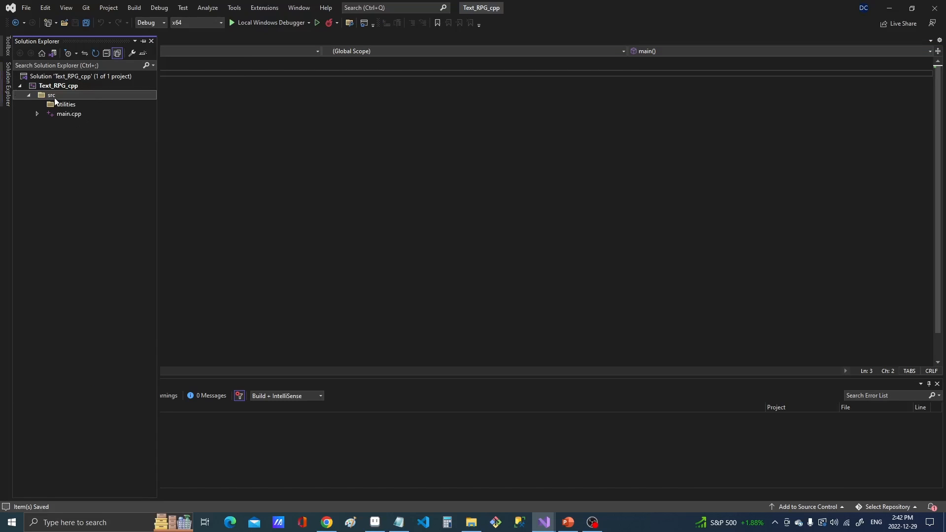
Add a Header File named Game to the src folder
{"action": "right_click", "coordinate": [51, 95]}
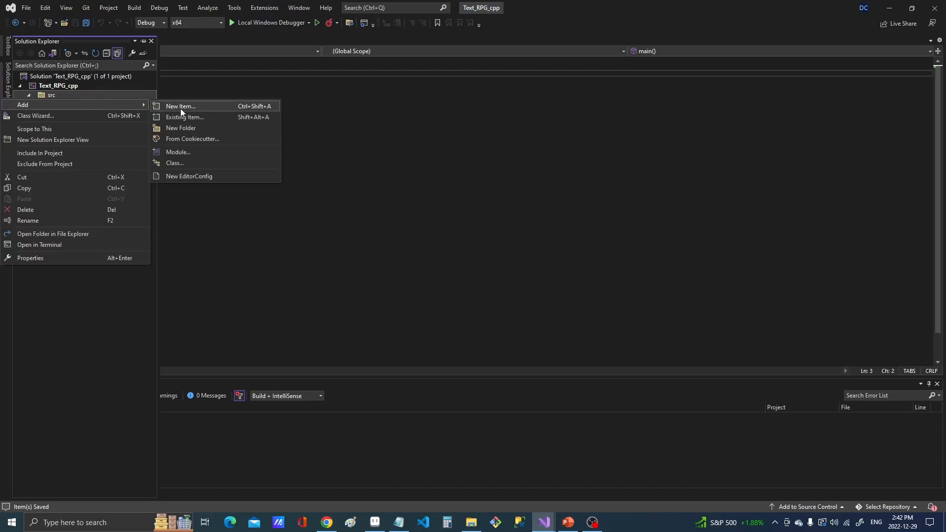
{"action": "left_click", "coordinate": [179, 106]}
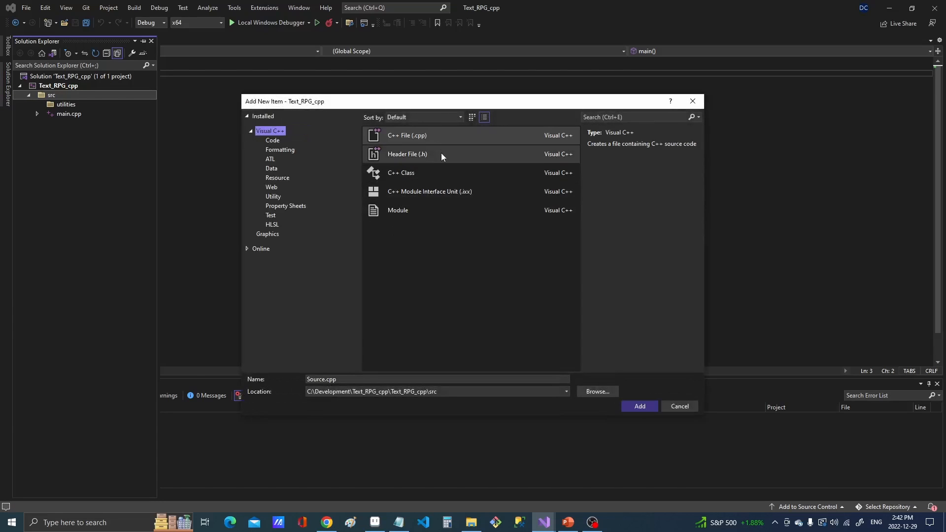
{"action": "left_click", "coordinate": [406, 154]}
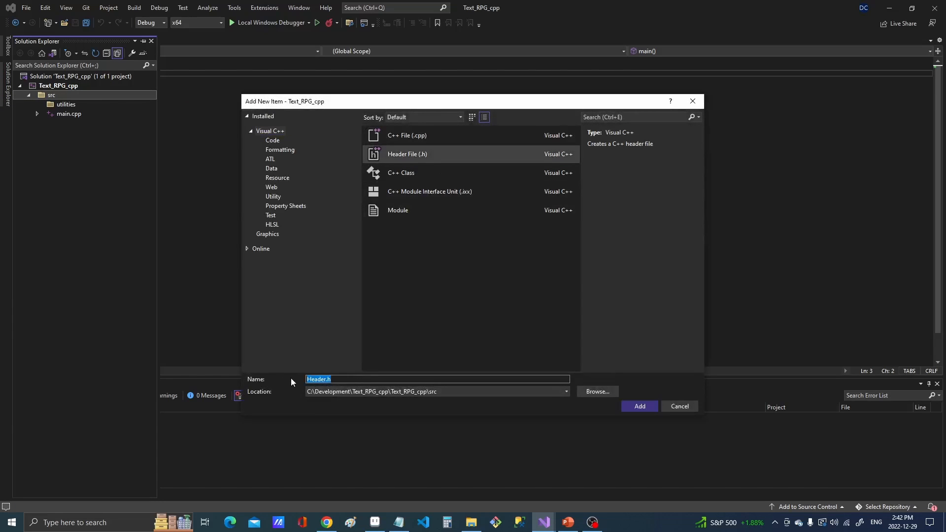
{"action": "type", "text": "Game"}
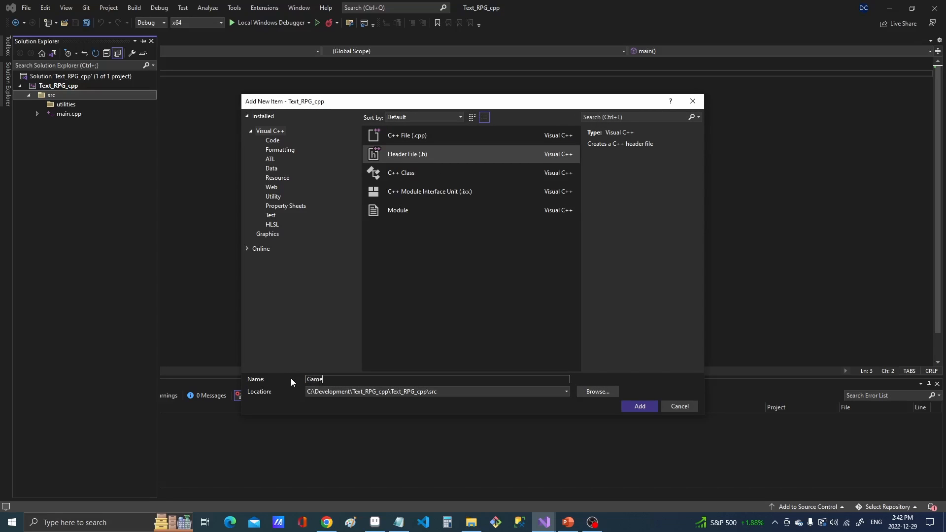
{"action": "left_click", "coordinate": [639, 406]}
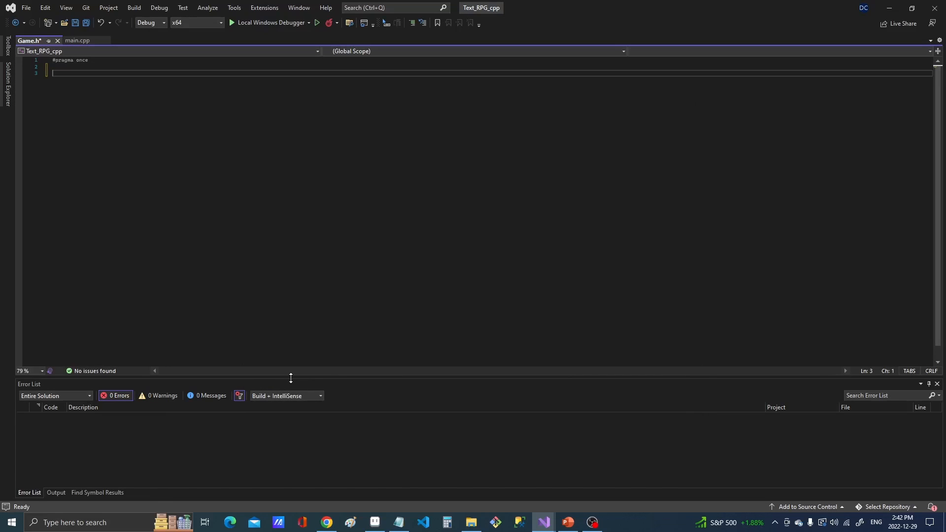
Declare class Game with public Game(), ~Game() and void Run(), and save
{"action": "type", "text": "class Game"}
{"action": "type", "text": "private:"}
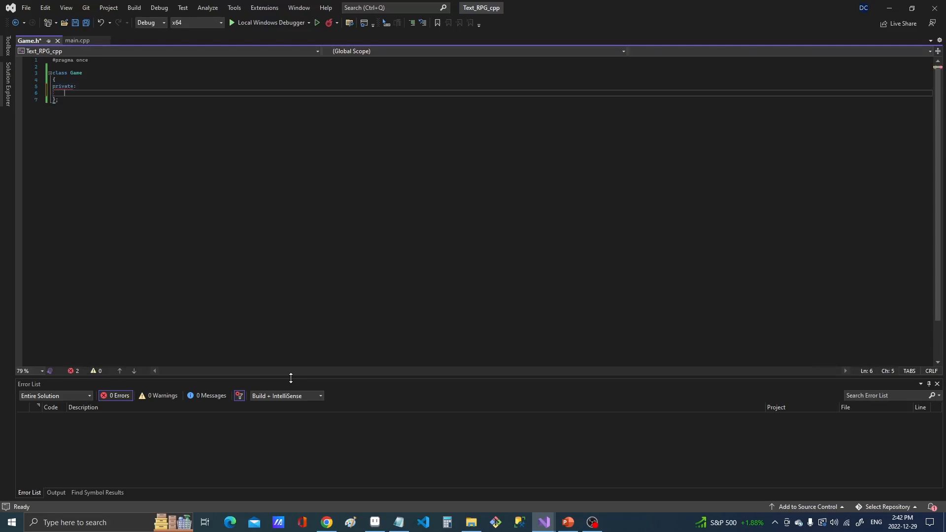
{"action": "type", "text": "public"}
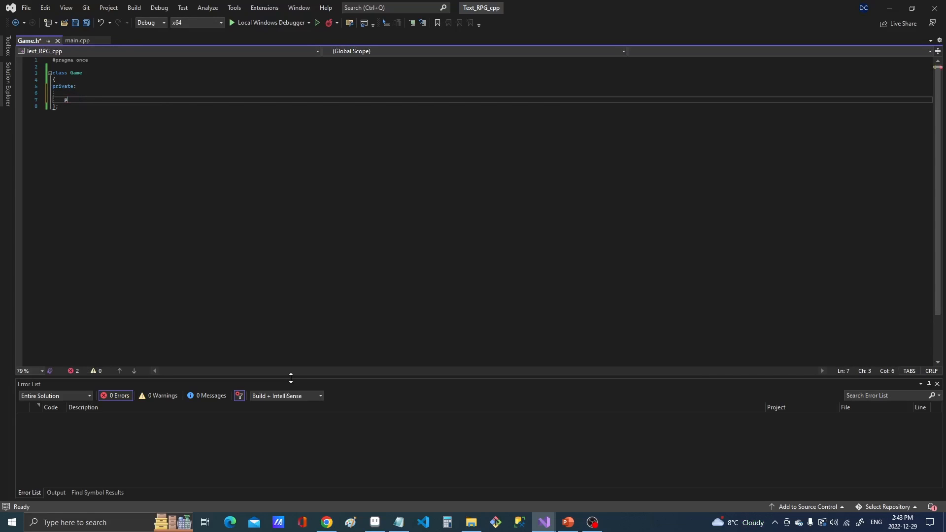
{"action": "type", "text": "publi"}
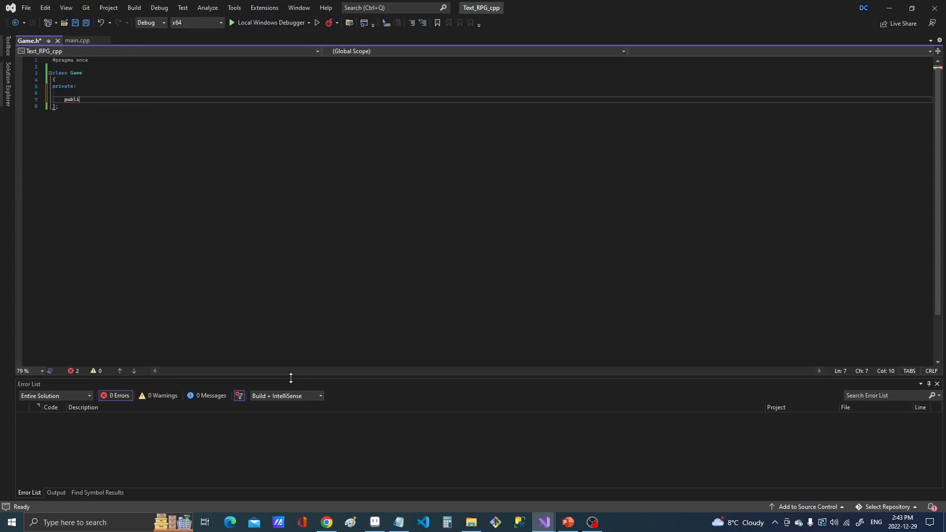
{"action": "type", "text": "c:"}
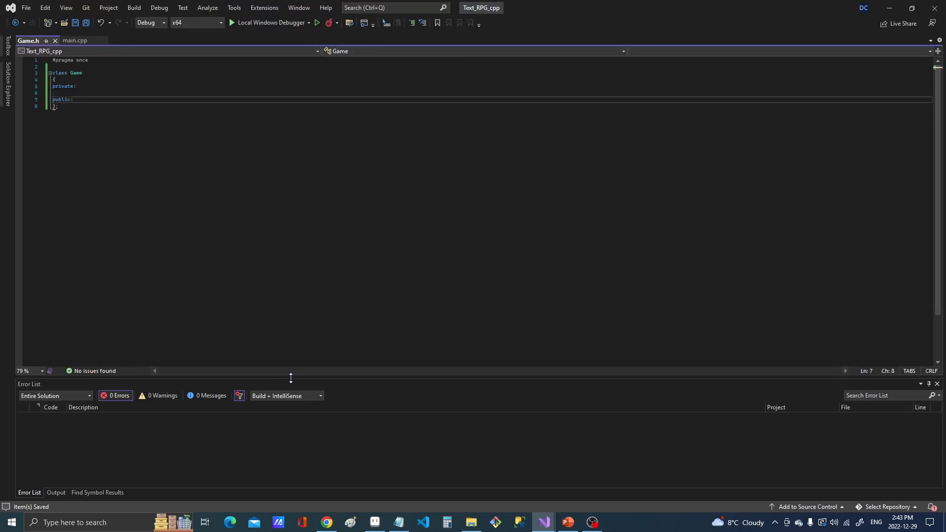
{"action": "key", "text": "enter"}
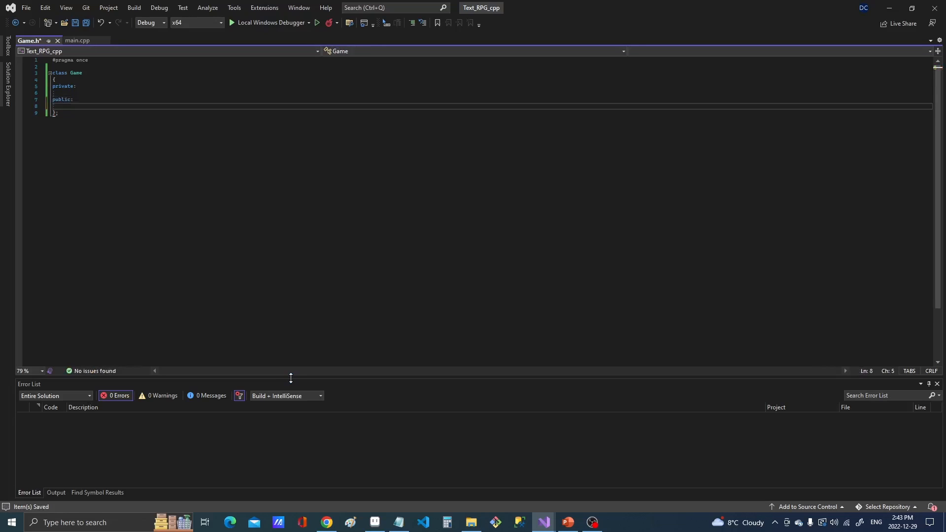
{"action": "left_click", "coordinate": [64, 92]}
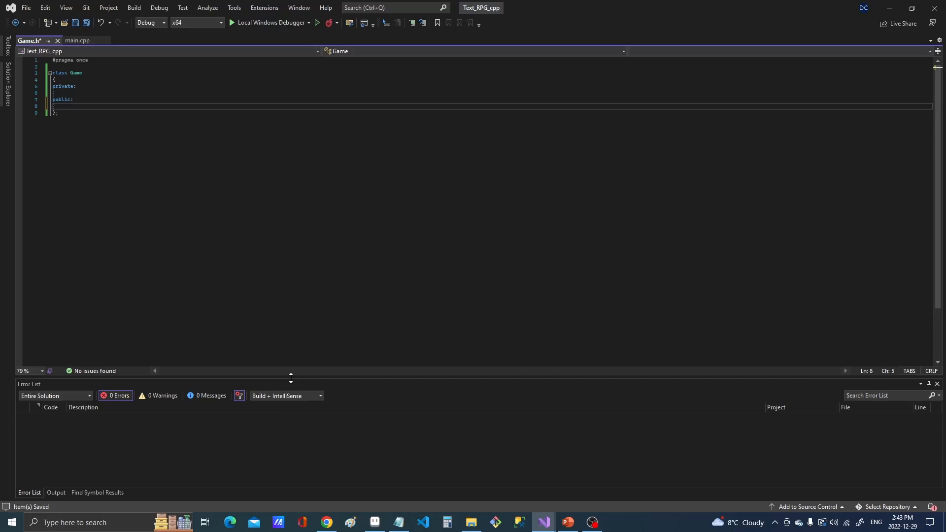
{"action": "type", "text": "Game();"}
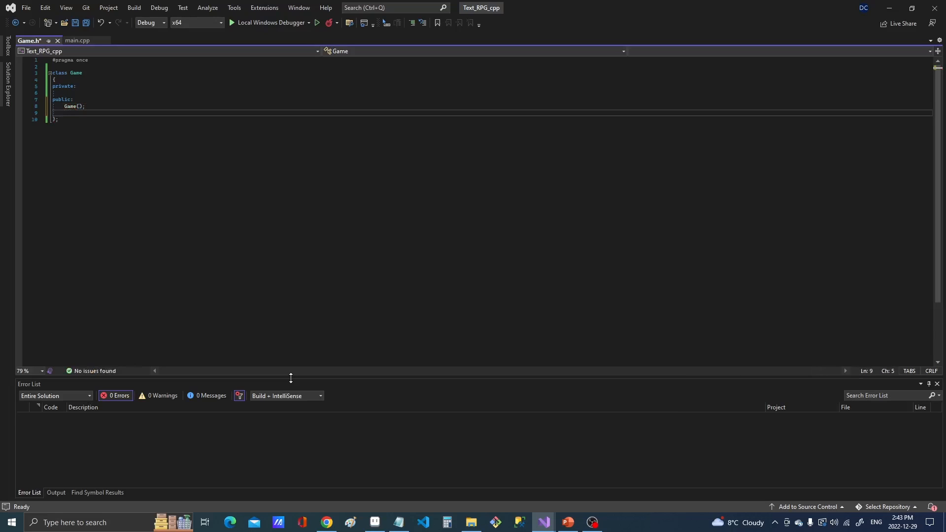
{"action": "type", "text": "~Game();"}
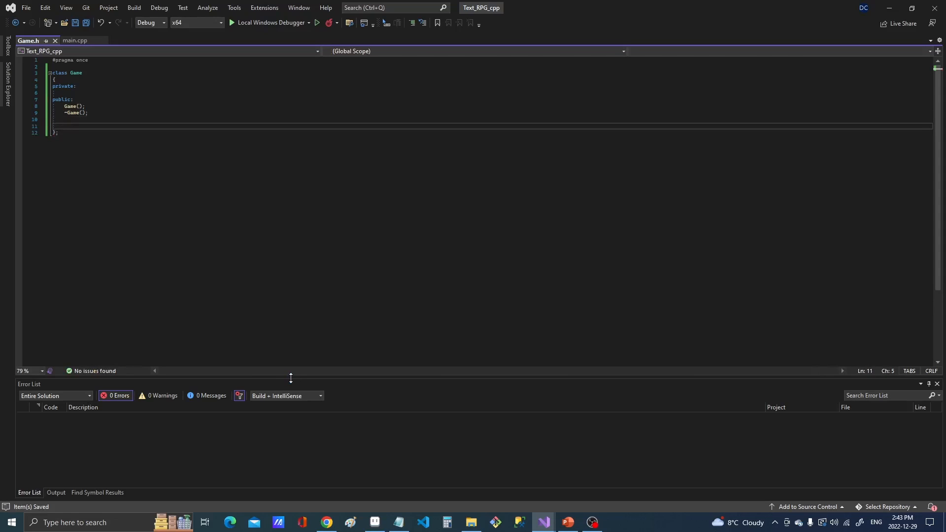
{"action": "type", "text": "void"}
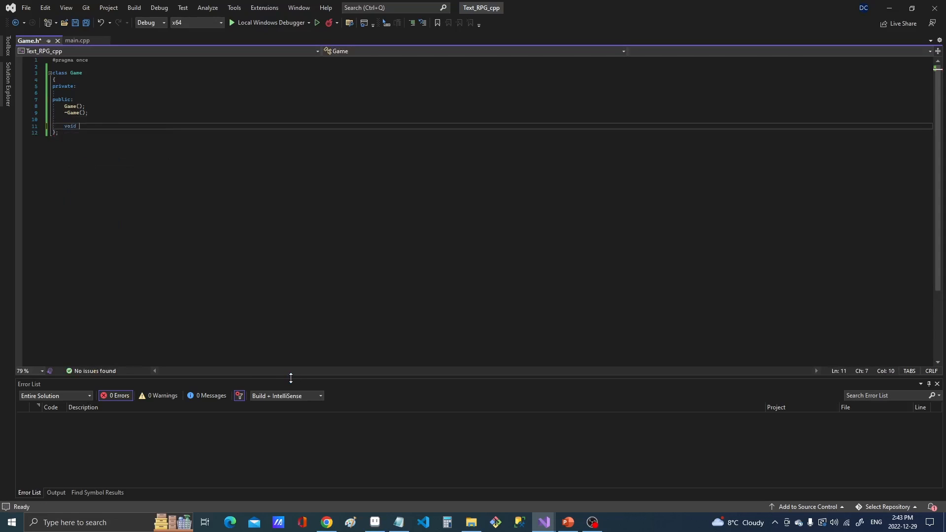
{"action": "type", "text": "Run();"}
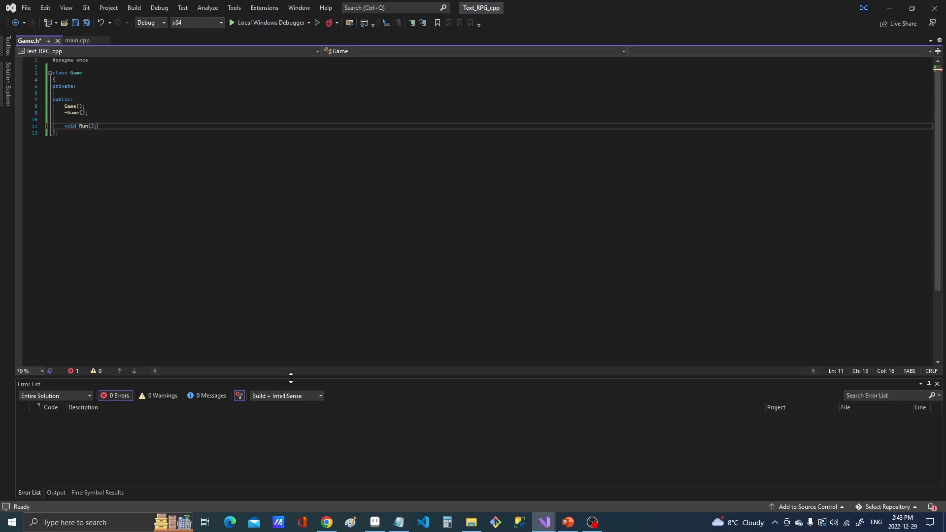
{"action": "key", "text": "ctrl+s"}
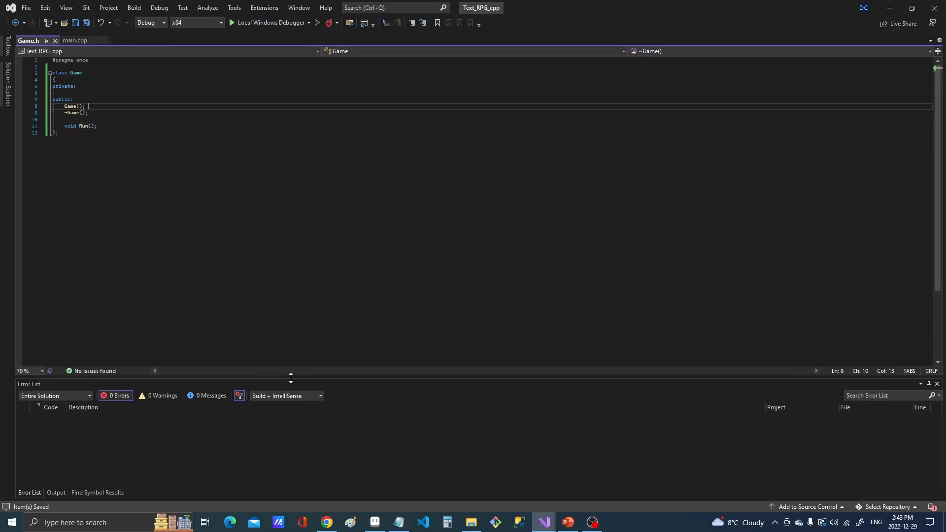
Add private declarations bool Init(), void ProcessInputs(), void Update() and void Draw()
{"action": "left_click", "coordinate": [96, 126]}
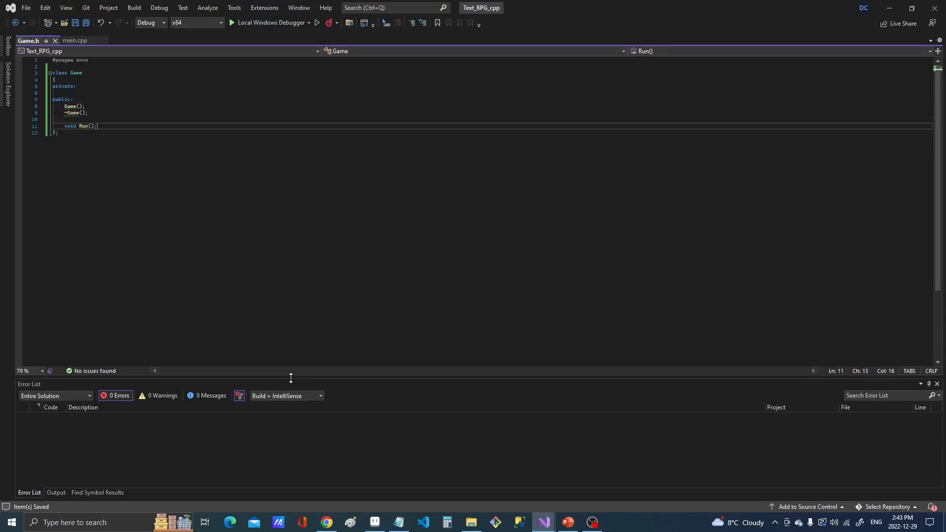
{"action": "left_click", "coordinate": [74, 99]}
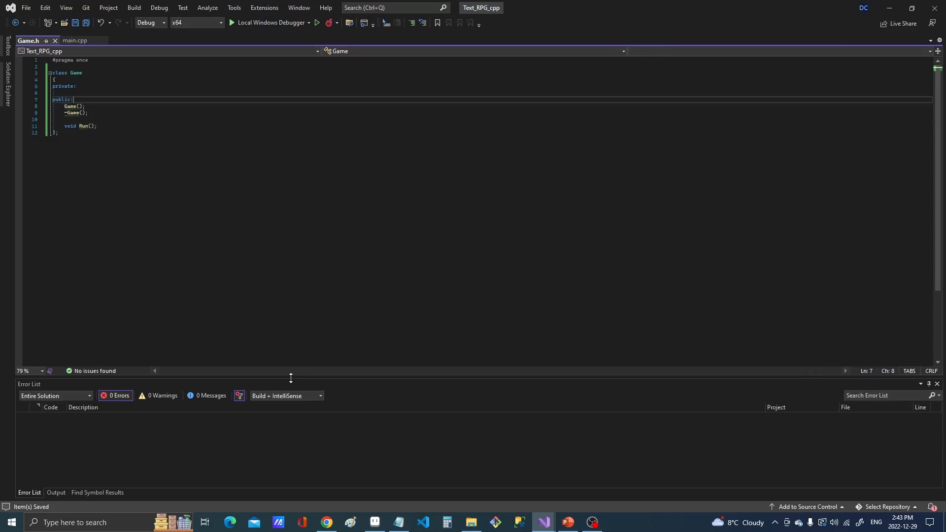
{"action": "left_click", "coordinate": [60, 92]}
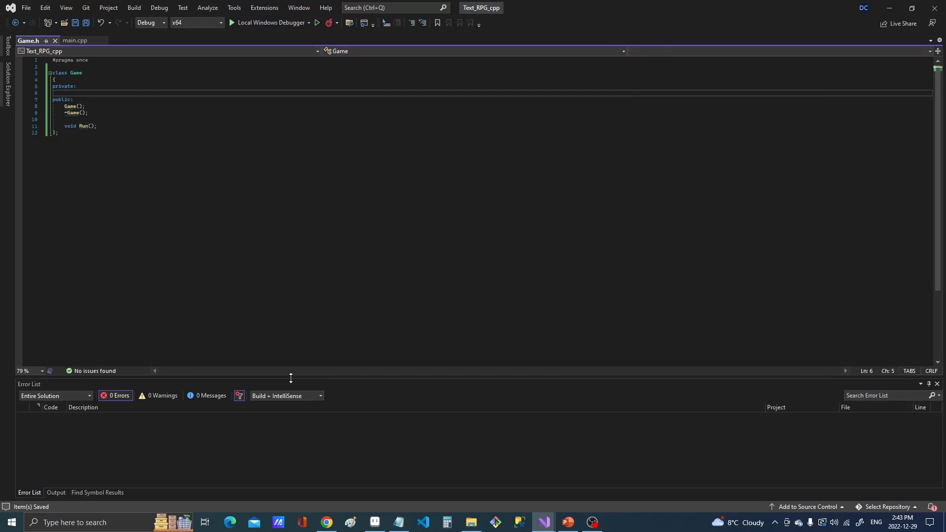
{"action": "type", "text": "bool"}
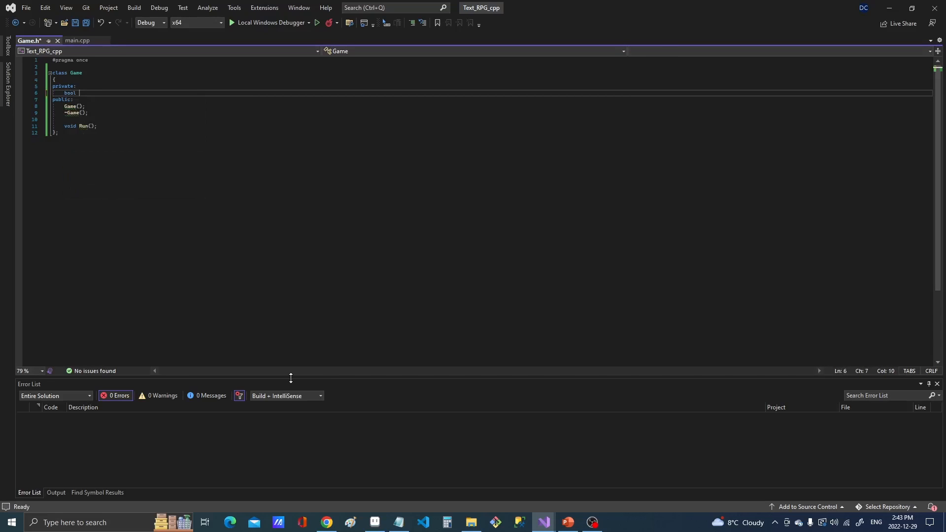
{"action": "type", "text": "Init();"}
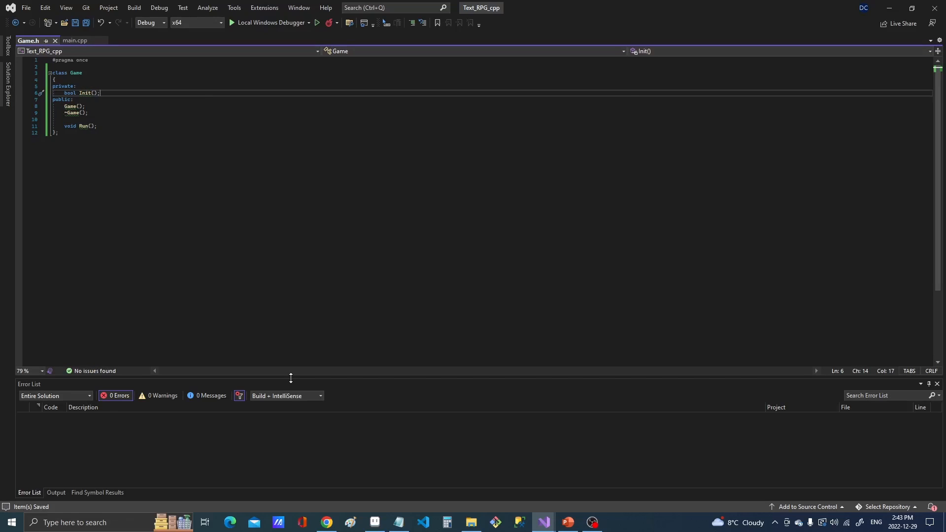
{"action": "type", "text": "void"}
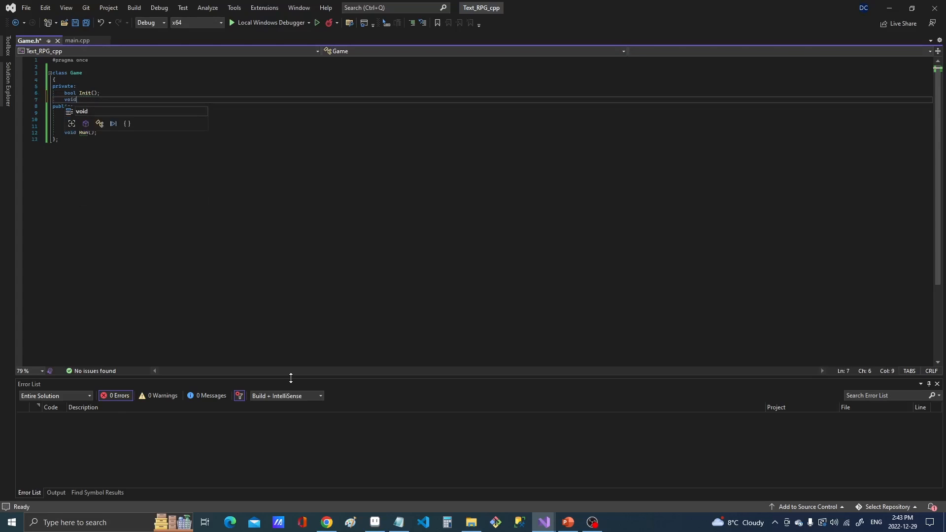
{"action": "type", "text": "ProcessInpu"}
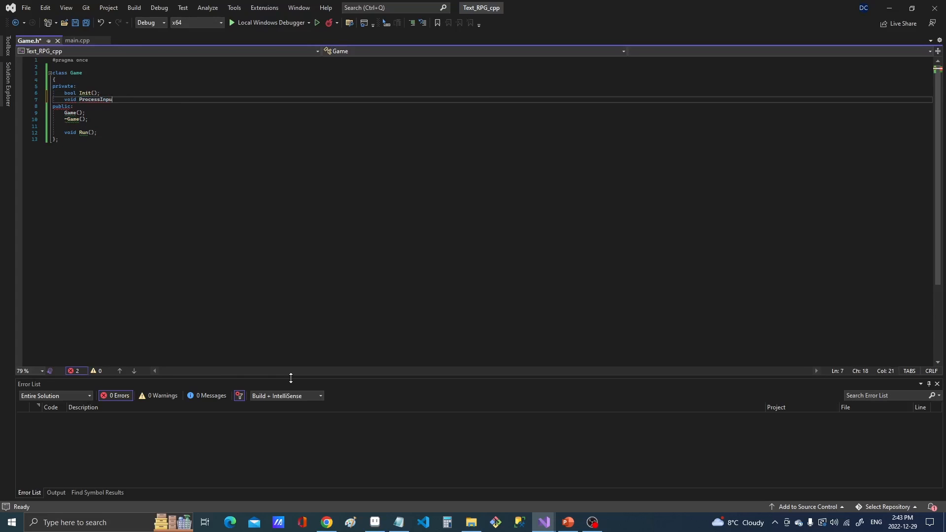
{"action": "type", "text": "ts();"}
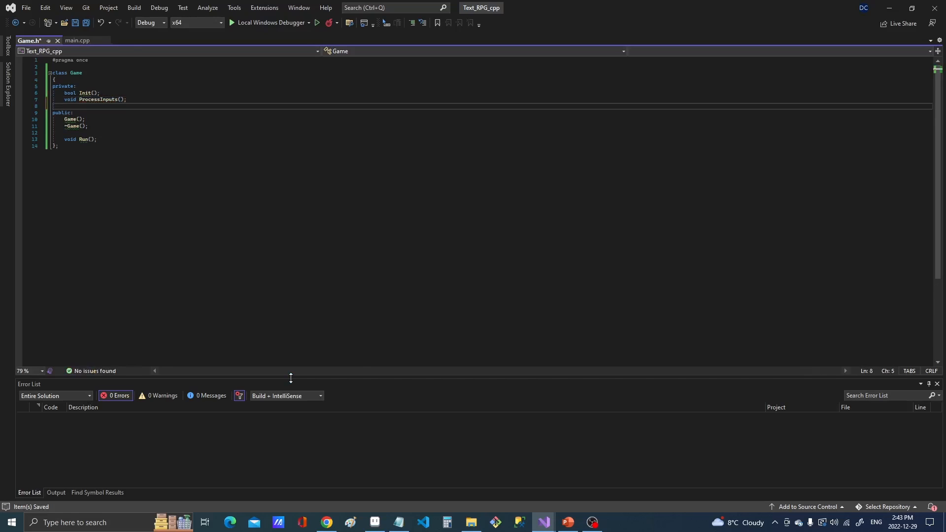
{"action": "type", "text": "voi"}
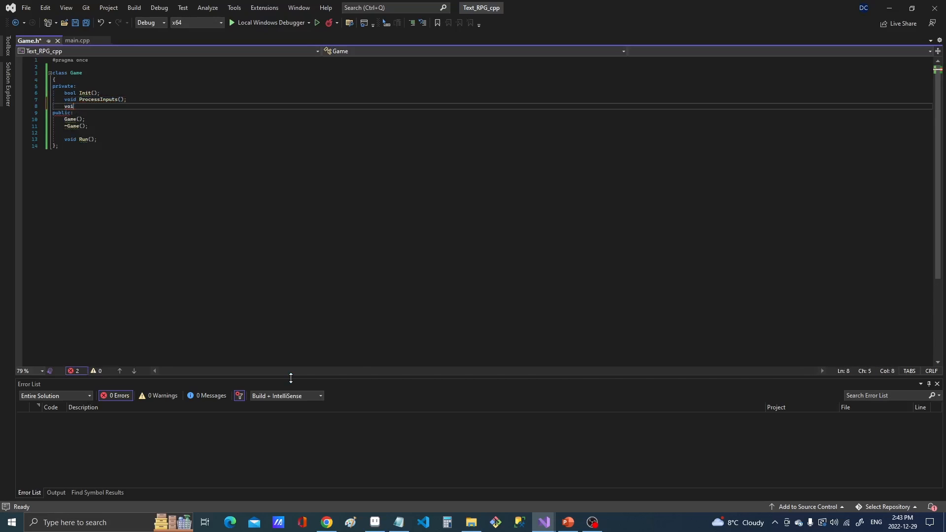
{"action": "type", "text": "Update();"}
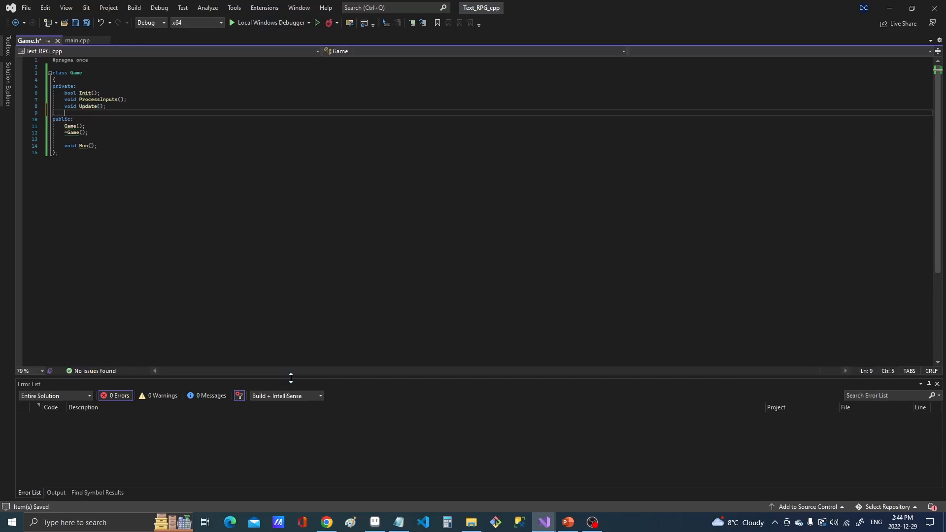
{"action": "type", "text": "void"}
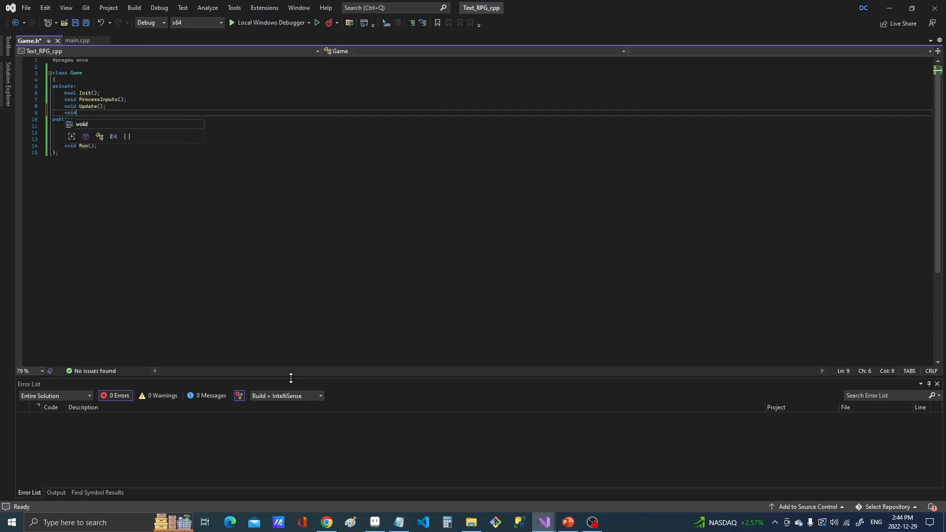
{"action": "type", "text": "Draw();"}
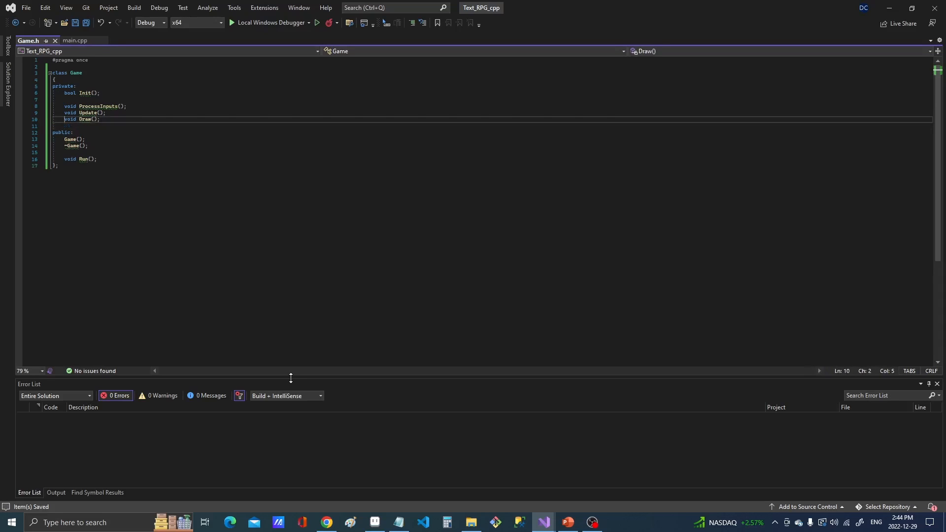
{"action": "left_click", "coordinate": [81, 93]}
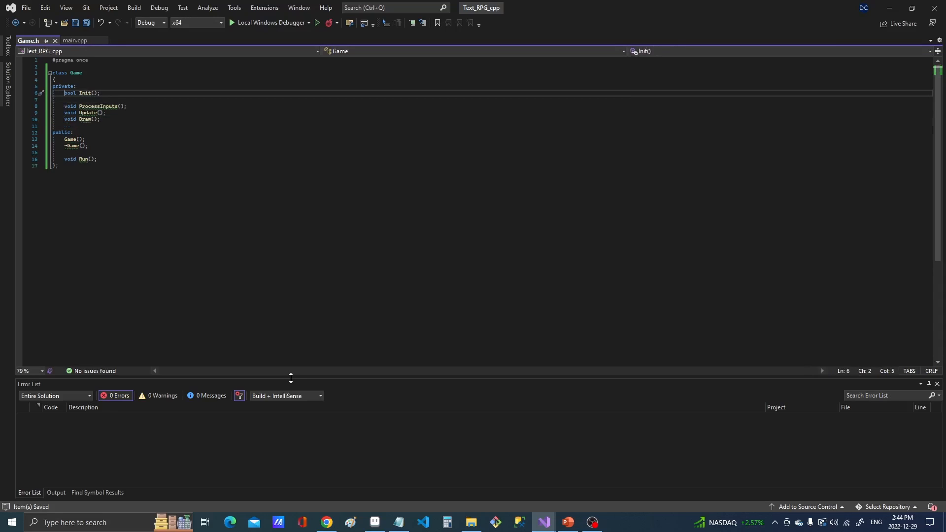
{"action": "left_click", "coordinate": [96, 107]}
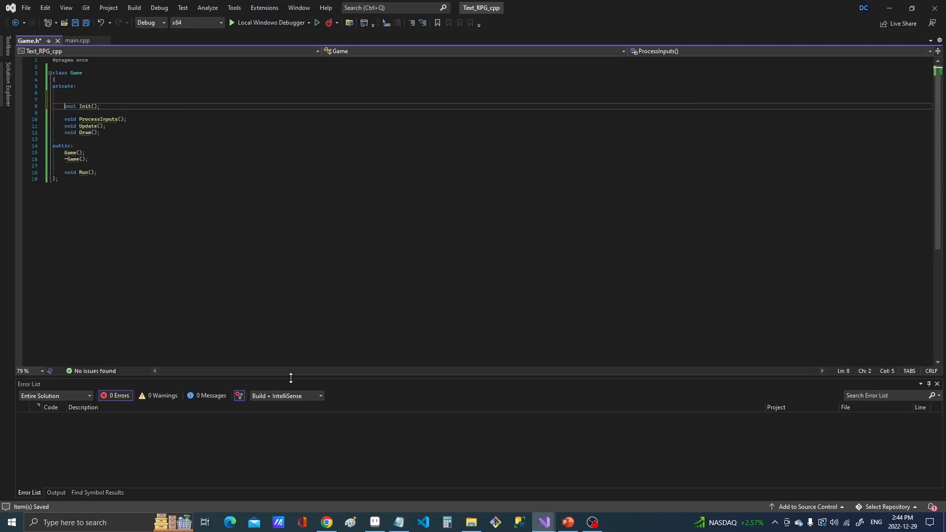
Add a private bool m_bIsRunning; member above the Init declaration in Game.h
{"action": "left_click", "coordinate": [85, 92]}
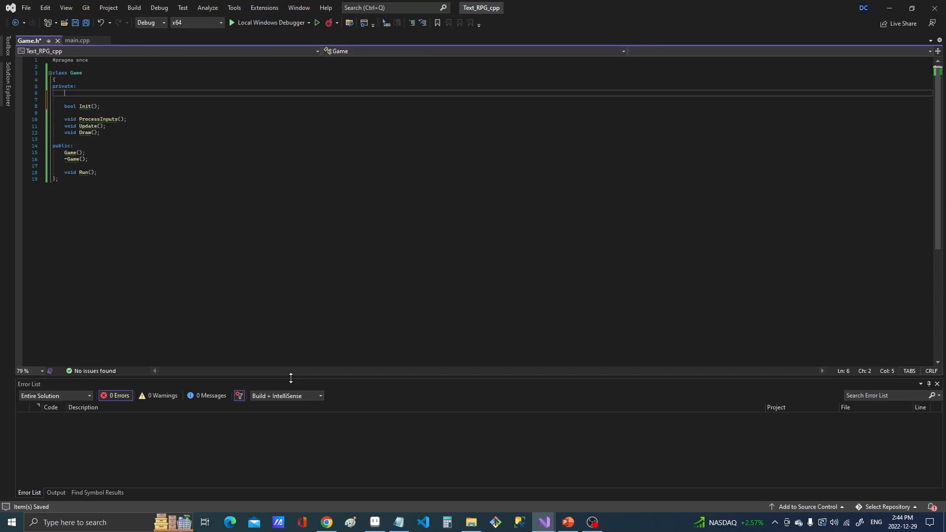
{"action": "type", "text": "m_"}
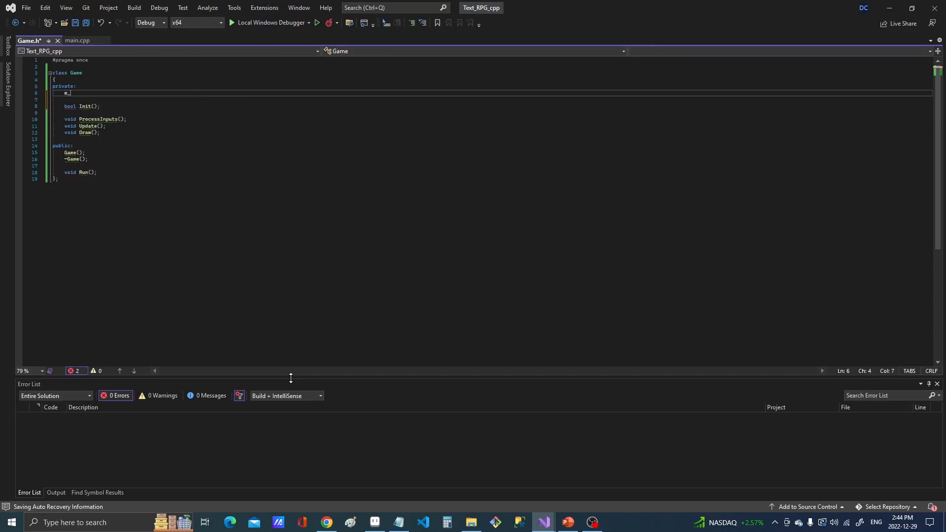
{"action": "type", "text": "bool"}
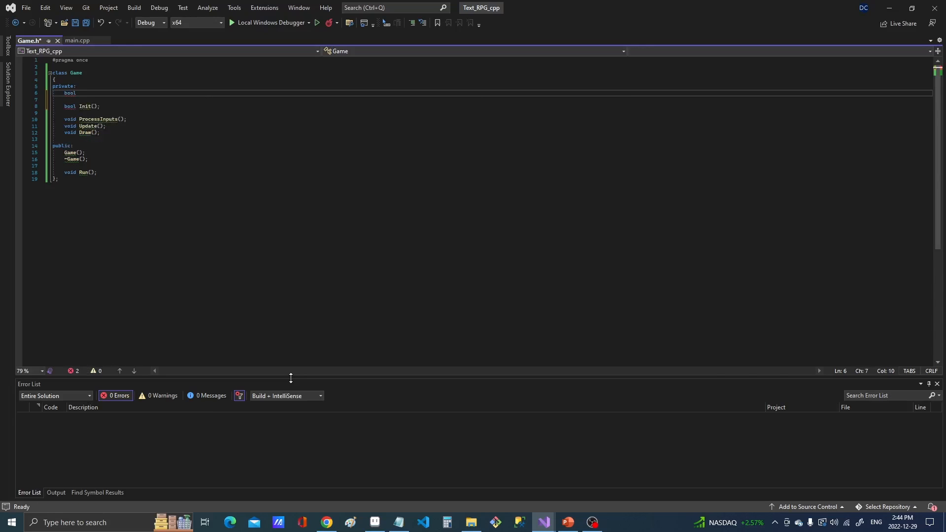
{"action": "type", "text": "m_b"}
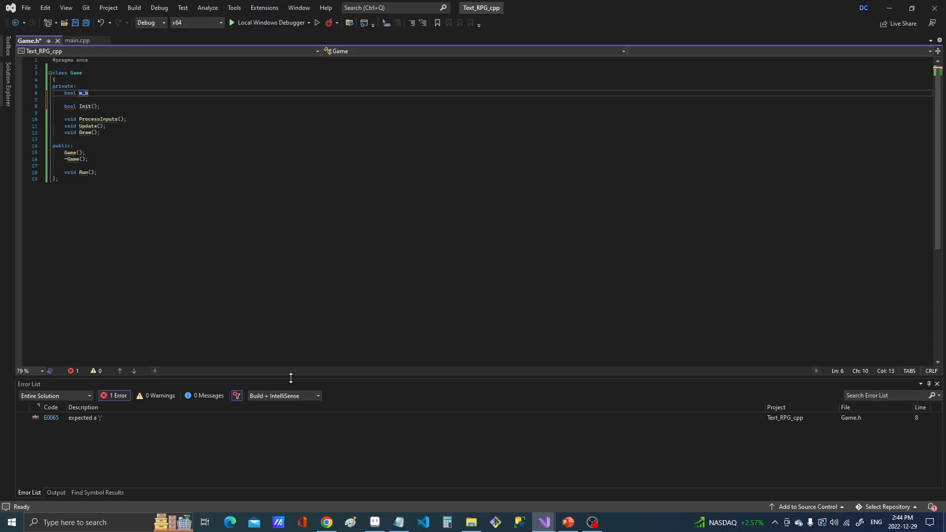
{"action": "type", "text": "IsRunn"}
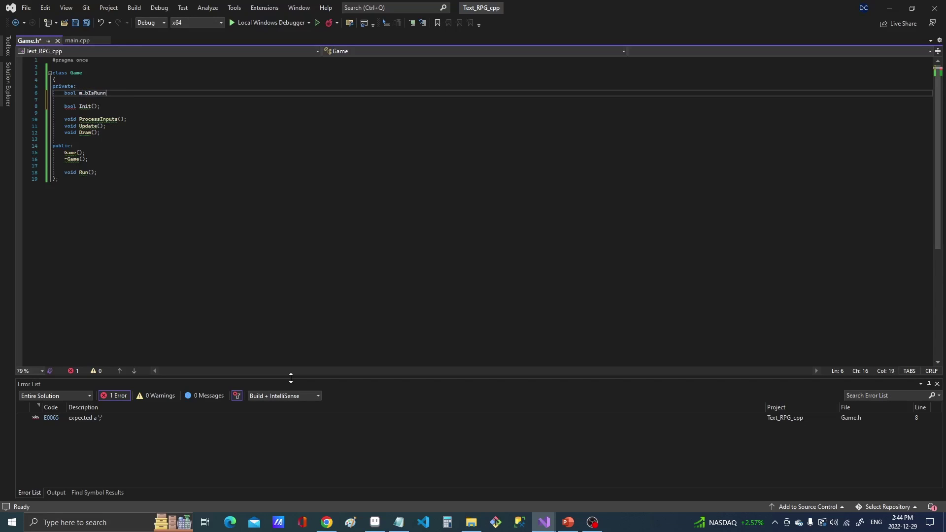
{"action": "type", "text": "ing;"}
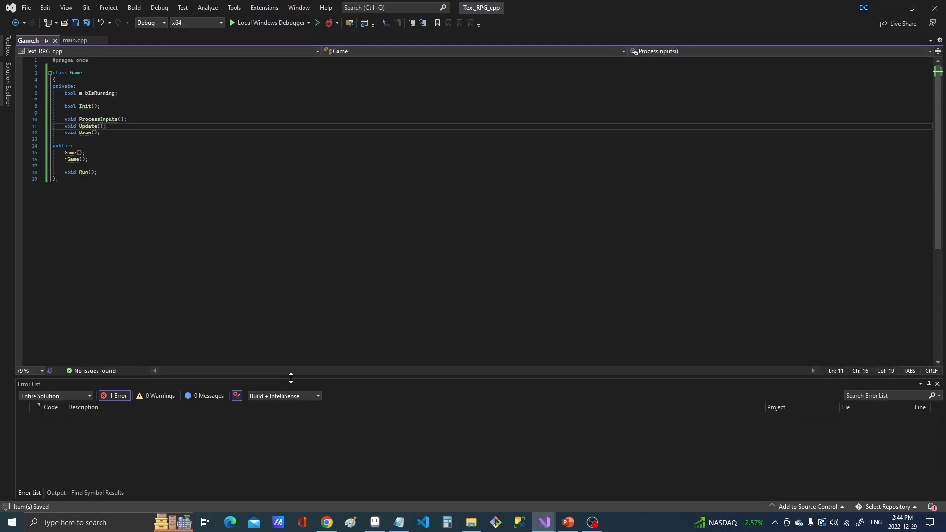
{"action": "left_click", "coordinate": [93, 105]}
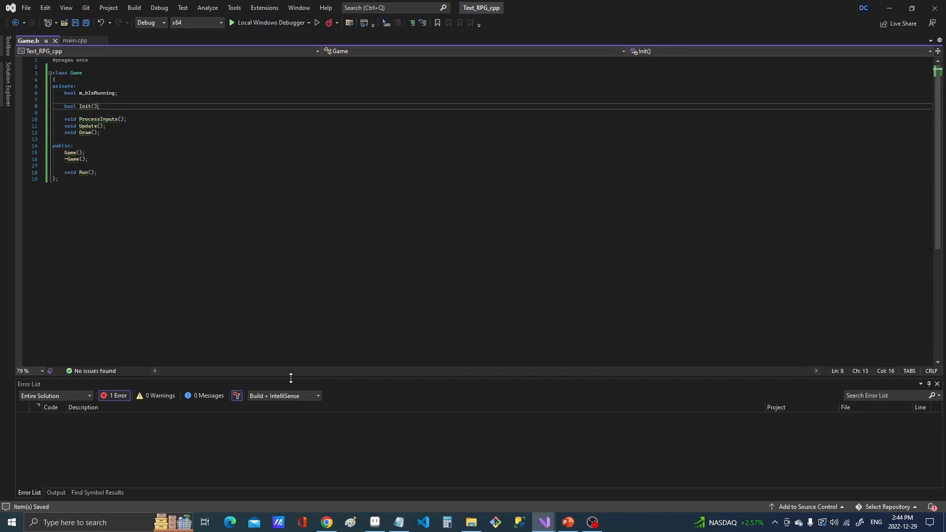
{"action": "left_click", "coordinate": [77, 152]}
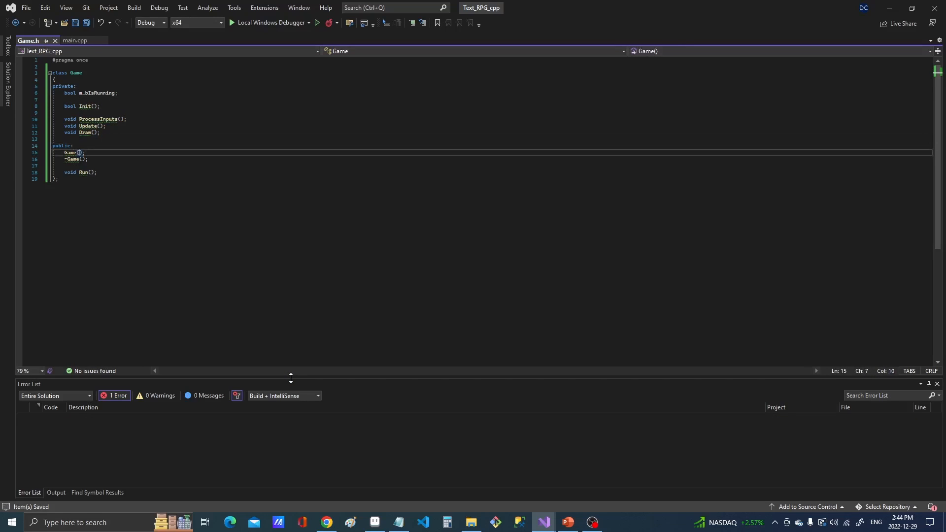
Generate Game.cpp stub definitions for the Game members, including ~Game, via Quick Actions
{"action": "double_click", "coordinate": [75, 72]}
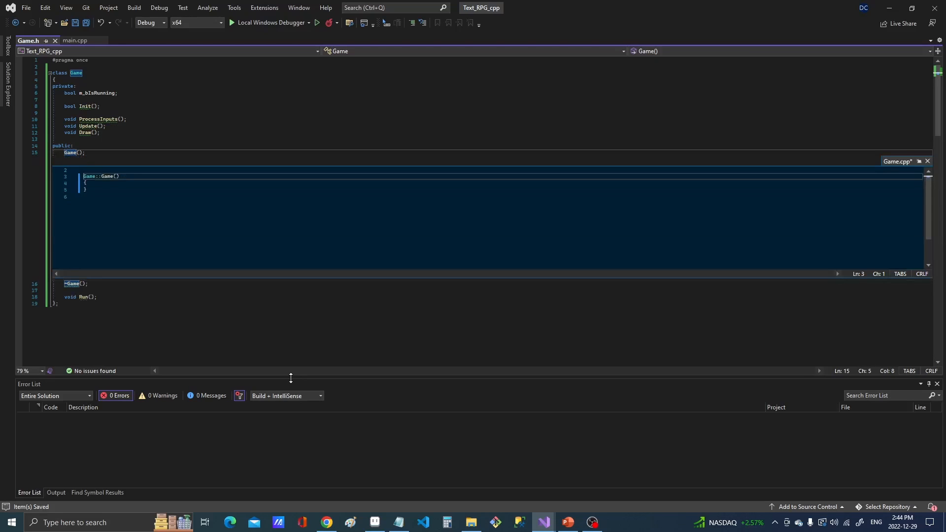
{"action": "key", "text": "enter"}
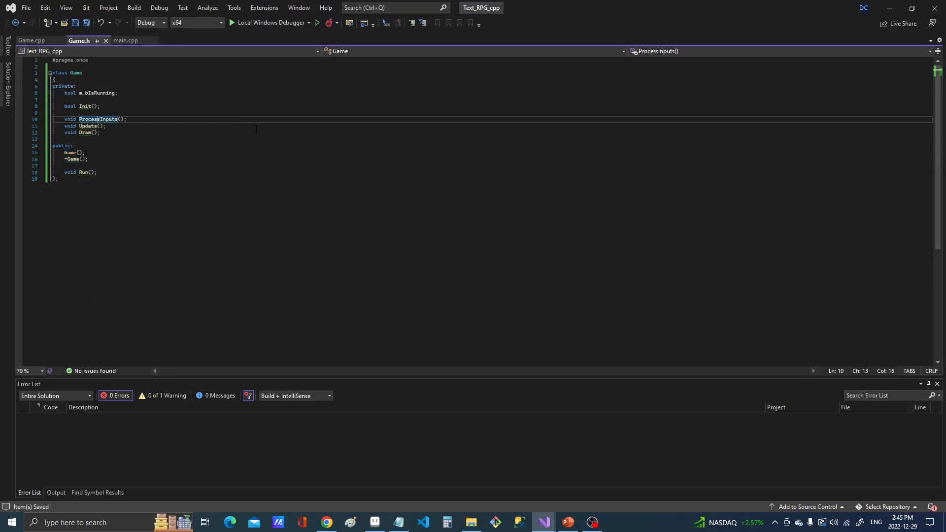
{"action": "left_click", "coordinate": [72, 158]}
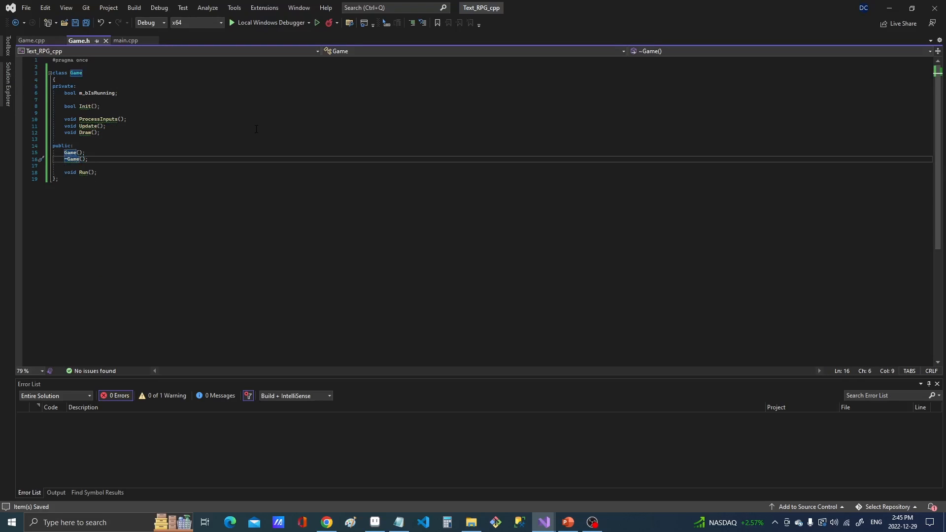
{"action": "left_click", "coordinate": [40, 159]}
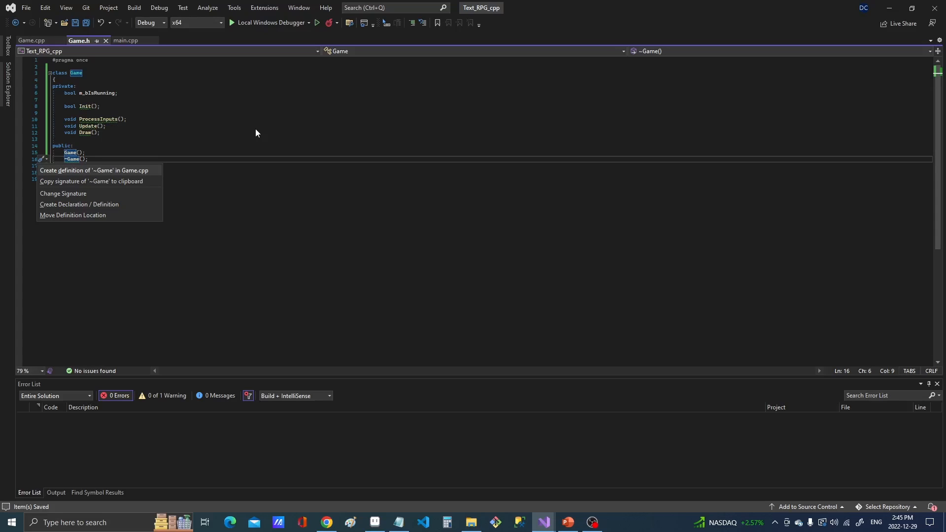
{"action": "left_click", "coordinate": [94, 170]}
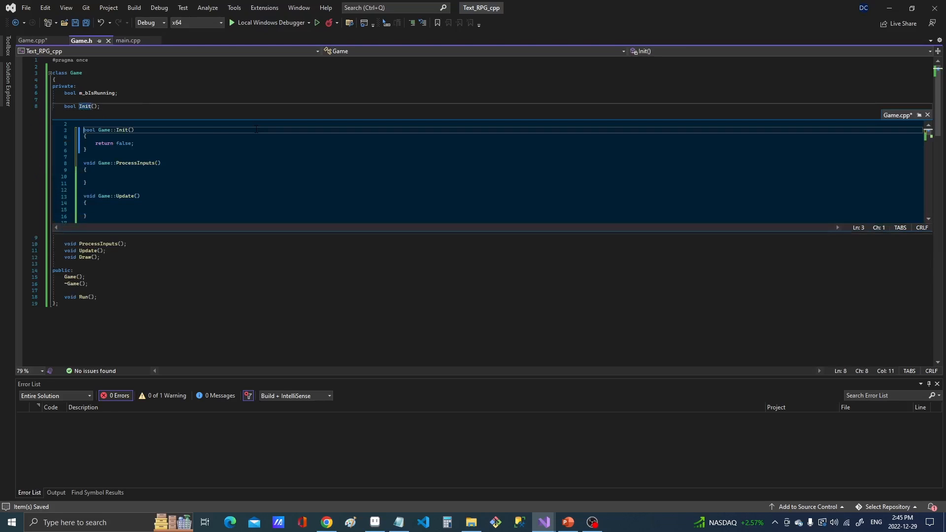
{"action": "left_click", "coordinate": [927, 115]}
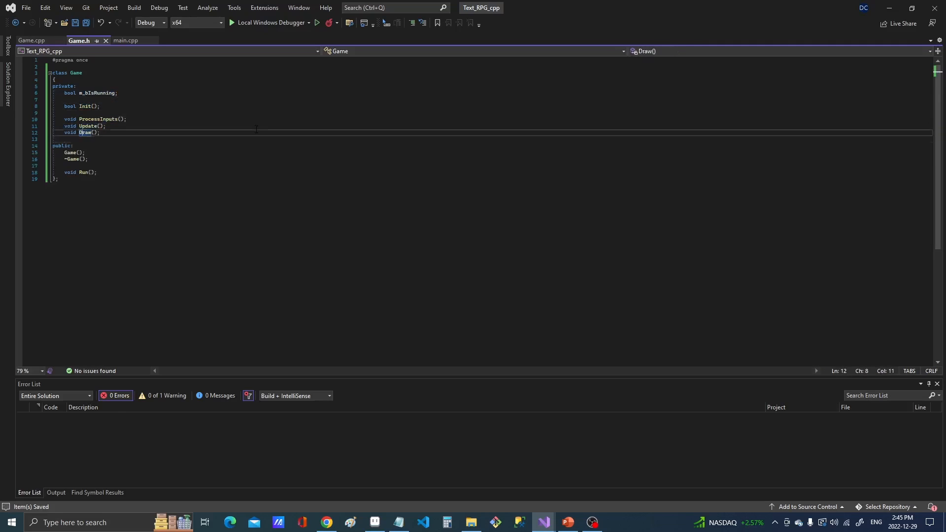
In Game.cpp, initialize m_bIsRunning to true in the Game::Game() constructor
{"action": "left_click", "coordinate": [32, 40]}
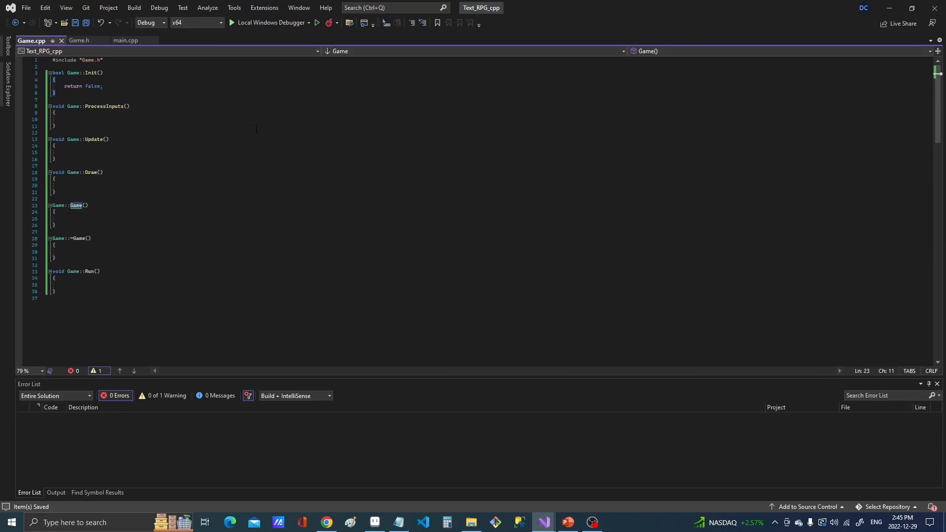
{"action": "double_click", "coordinate": [77, 205]}
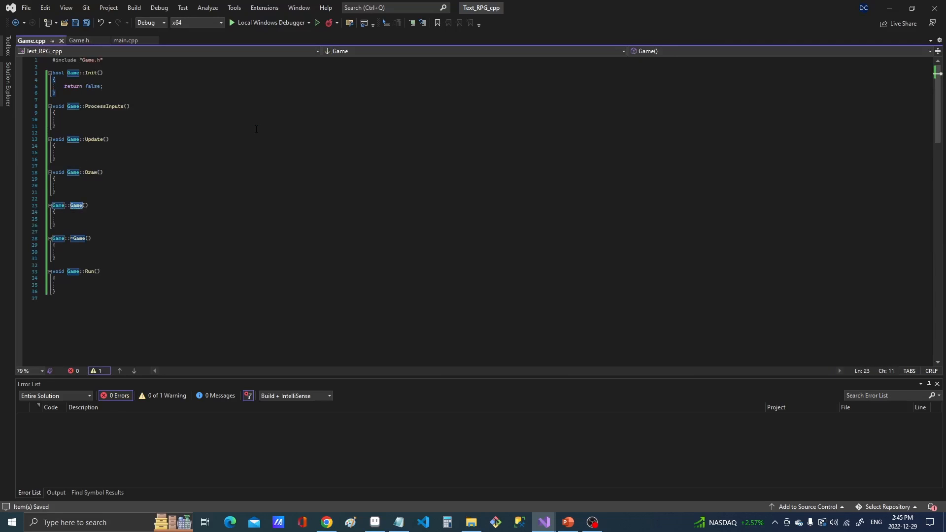
{"action": "key", "text": "Return"}
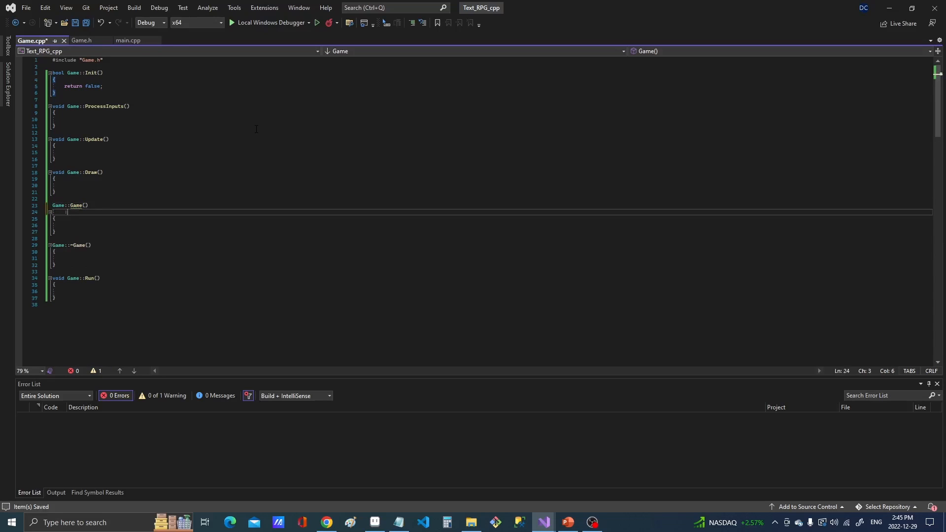
{"action": "type", "text": "m_bIs"}
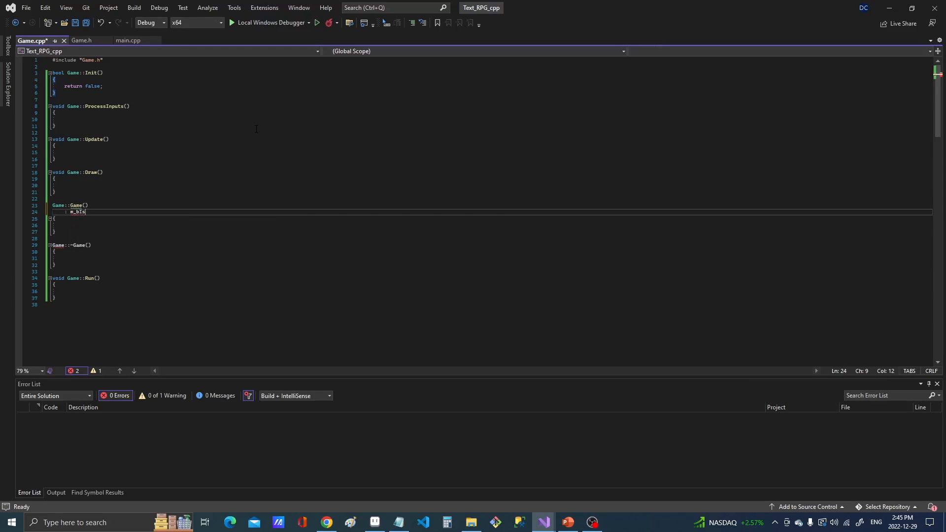
{"action": "type", "text": "Running{false"}
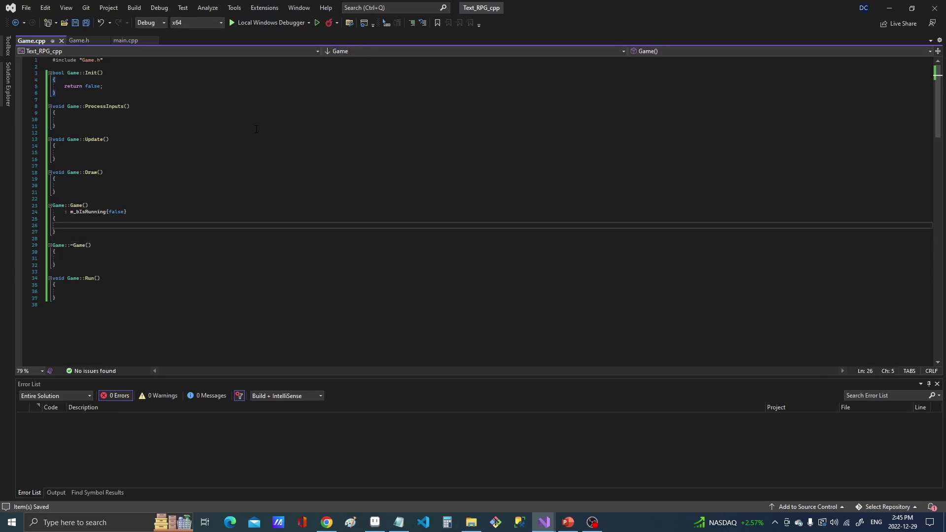
Start Run() with an if (m_bIsRunning) block
{"action": "left_click", "coordinate": [56, 284]}
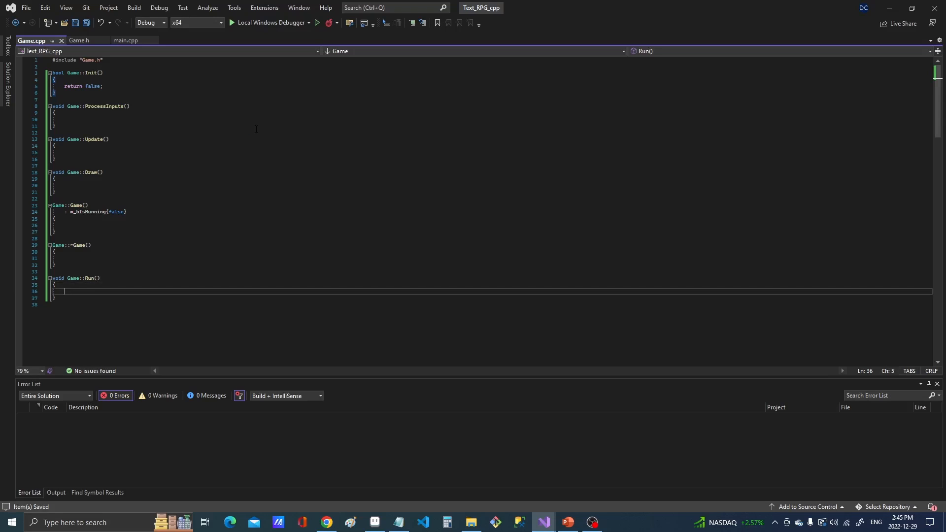
{"action": "type", "text": "if (m_bIsRunning"}
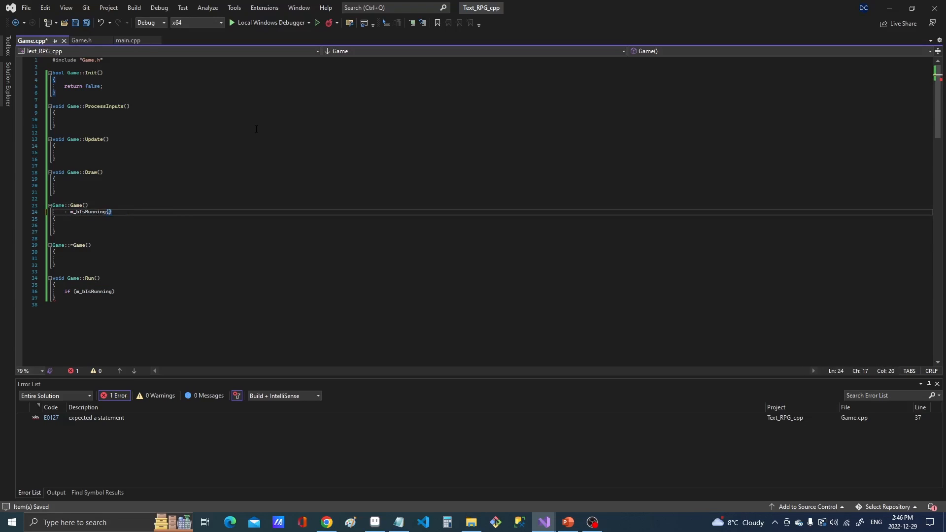
{"action": "type", "text": "true"}
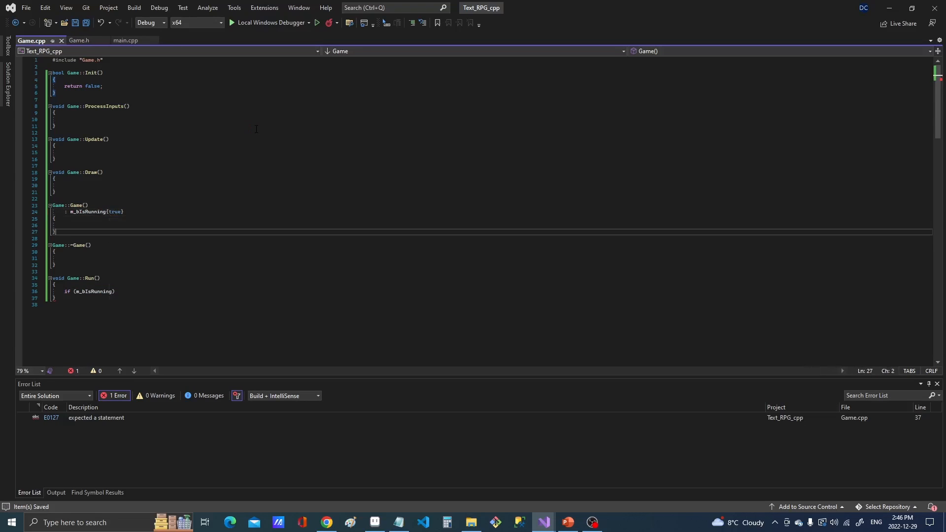
{"action": "left_click", "coordinate": [115, 291]}
{"action": "type", "text": "{"}
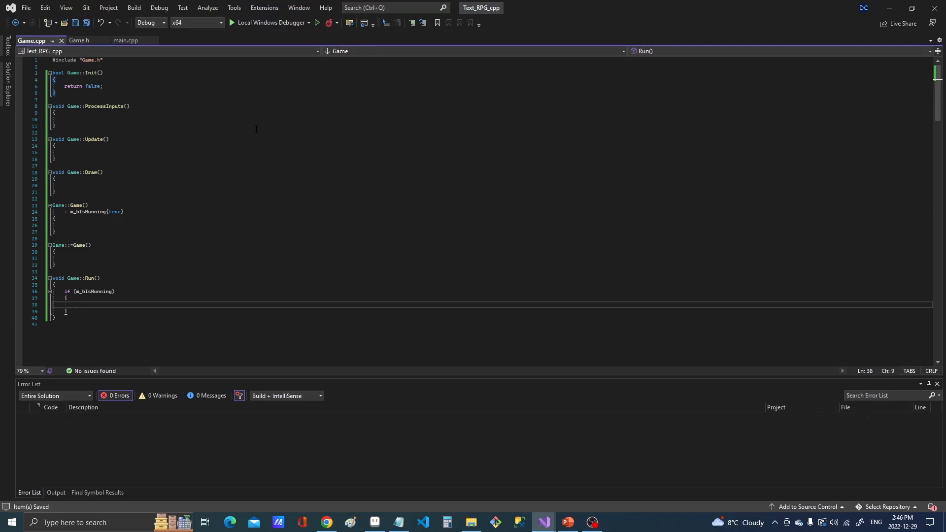
Inside the running block, set m_bIsRunning = false when !Init() fails, then call ProcessInputs()
{"action": "type", "text": "if ("}
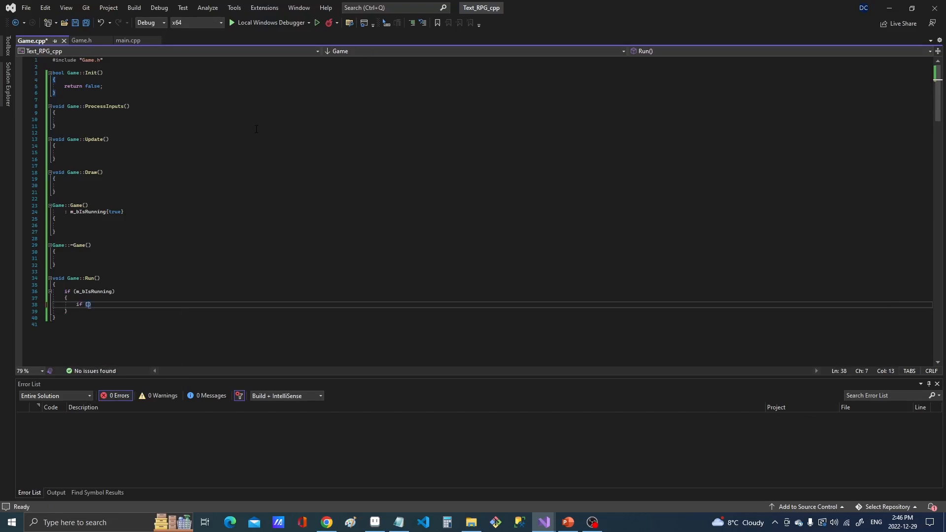
{"action": "type", "text": "!"}
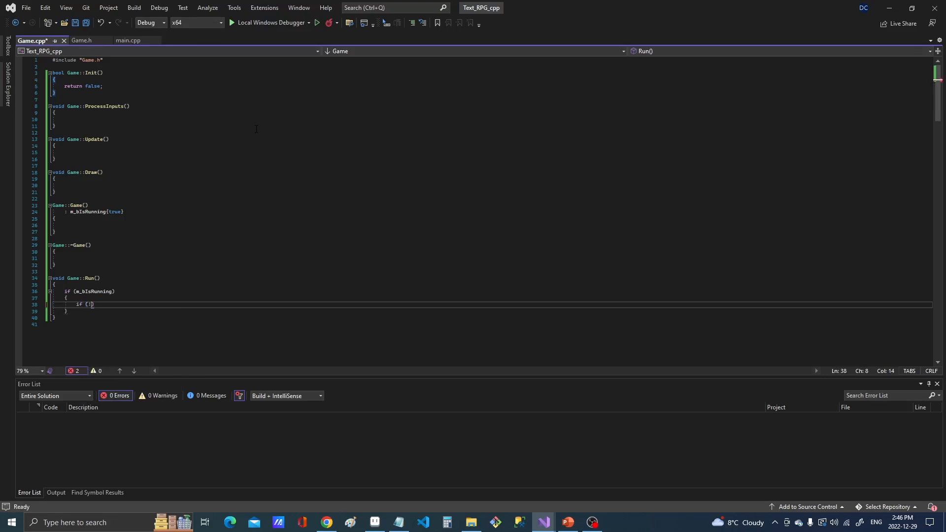
{"action": "type", "text": "Init("}
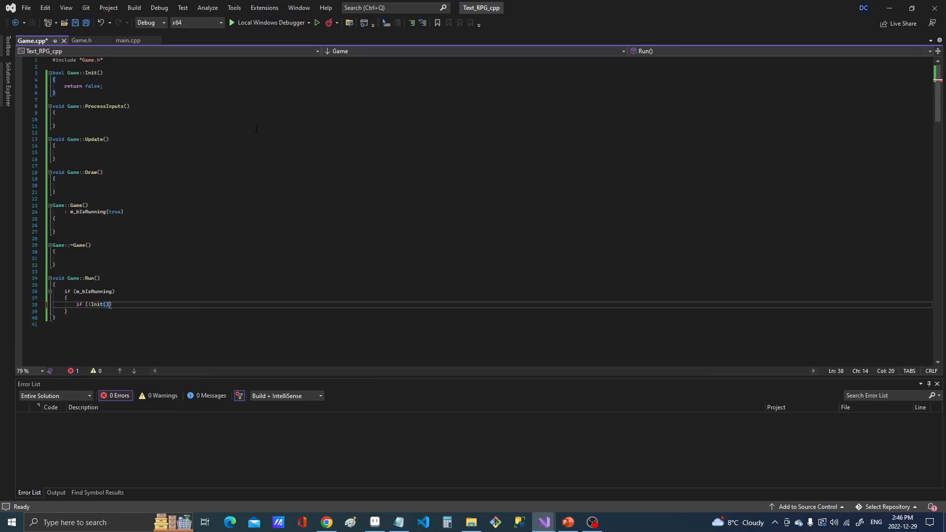
{"action": "key", "text": "Return"}
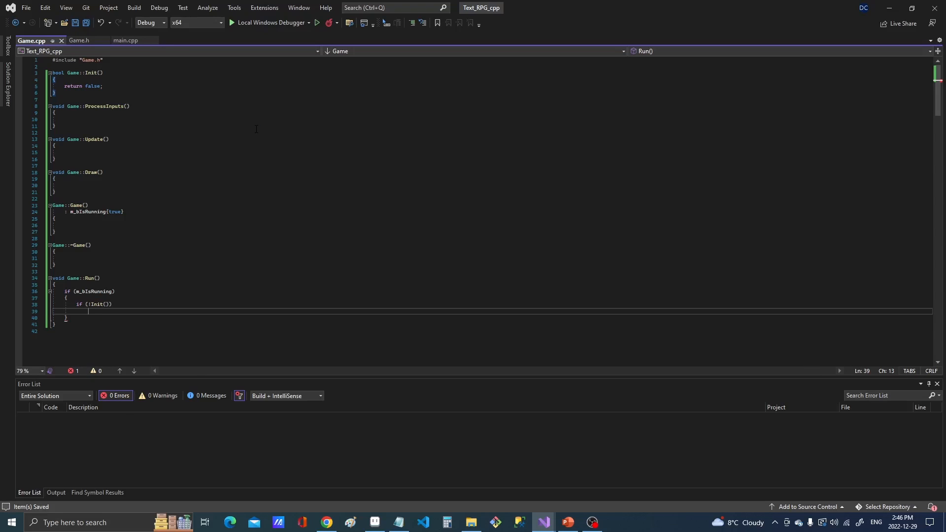
{"action": "type", "text": "m_bIsRunning ="}
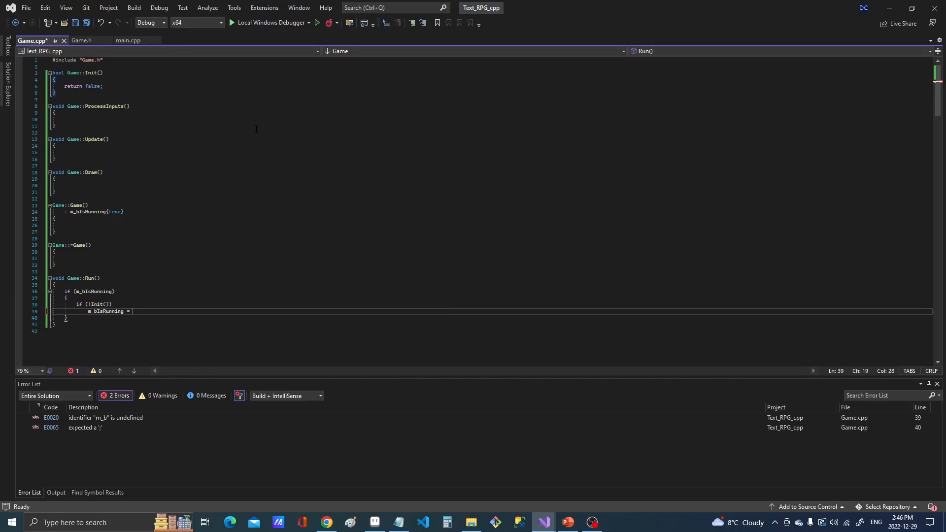
{"action": "type", "text": "false;"}
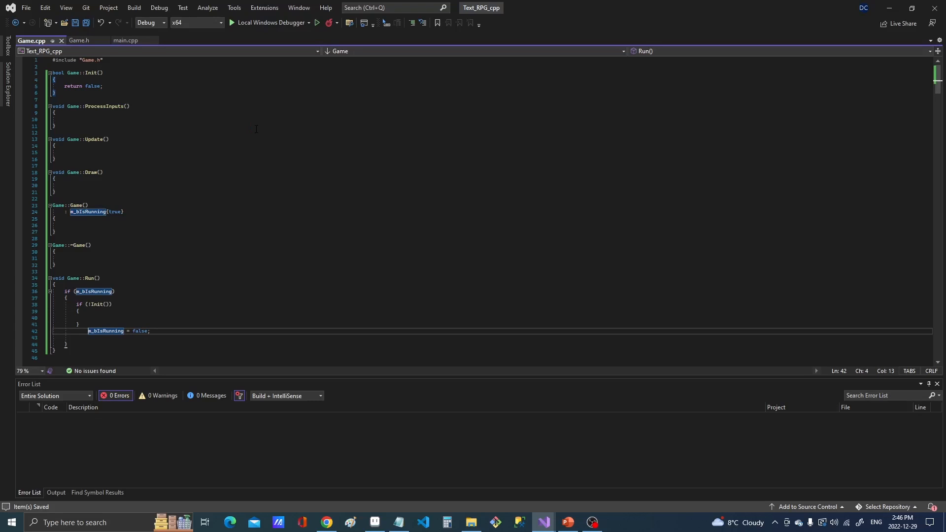
{"action": "key", "text": "Delete"}
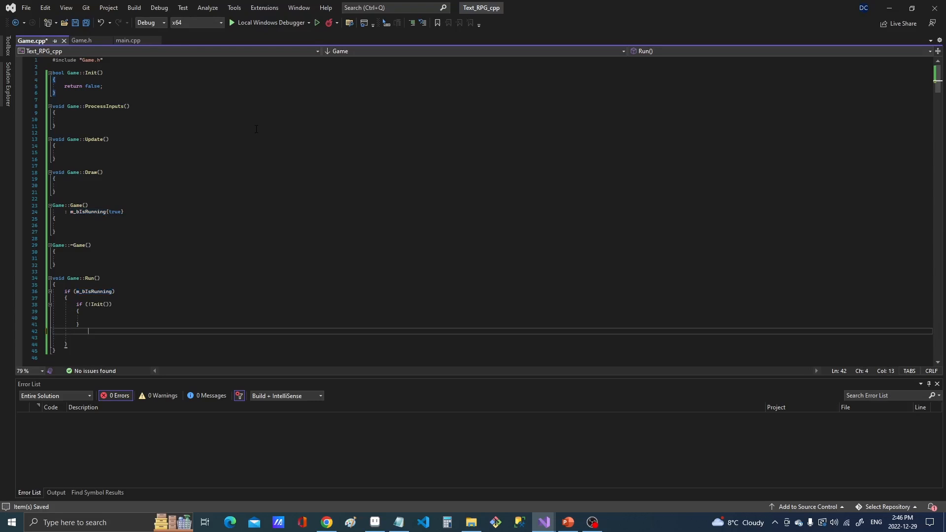
{"action": "type", "text": "m_bIsRunning = false;"}
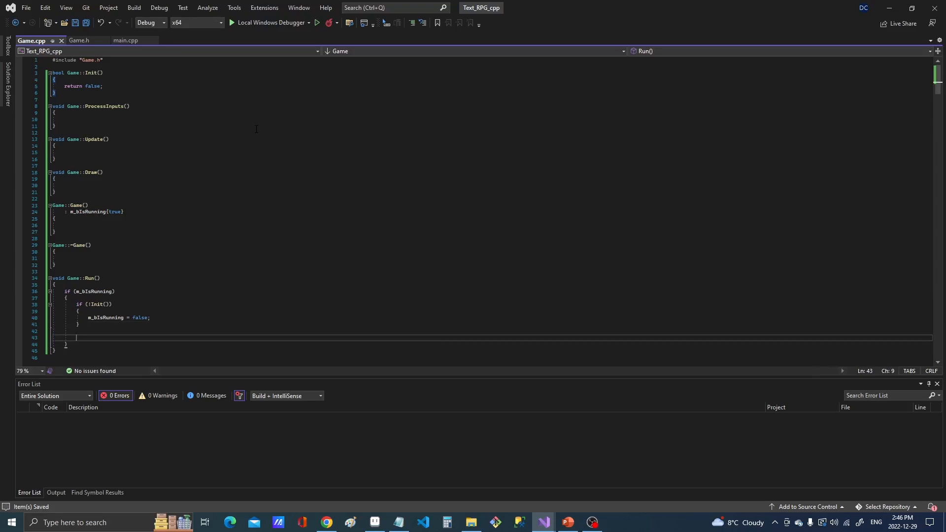
{"action": "type", "text": "puts();"}
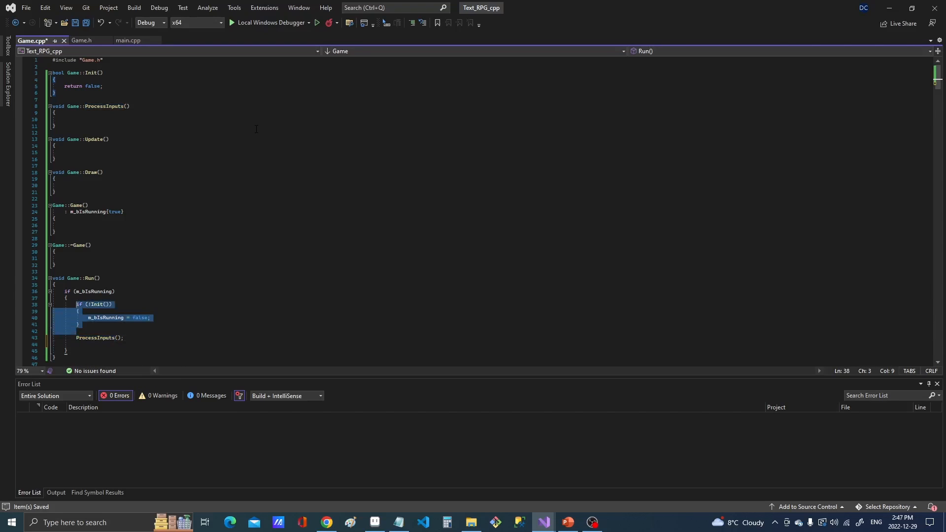
Move the !Init() check above the running block and add Update() and Draw() calls
{"action": "key", "text": "Delete"}
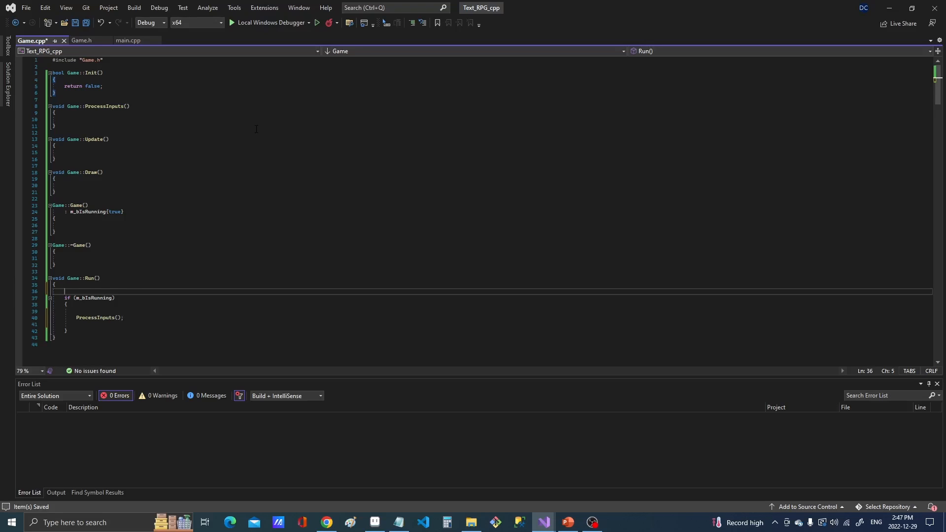
{"action": "type", "text": "if (!Init())"}
{"action": "type", "text": "m_bIsRunning = false;"}
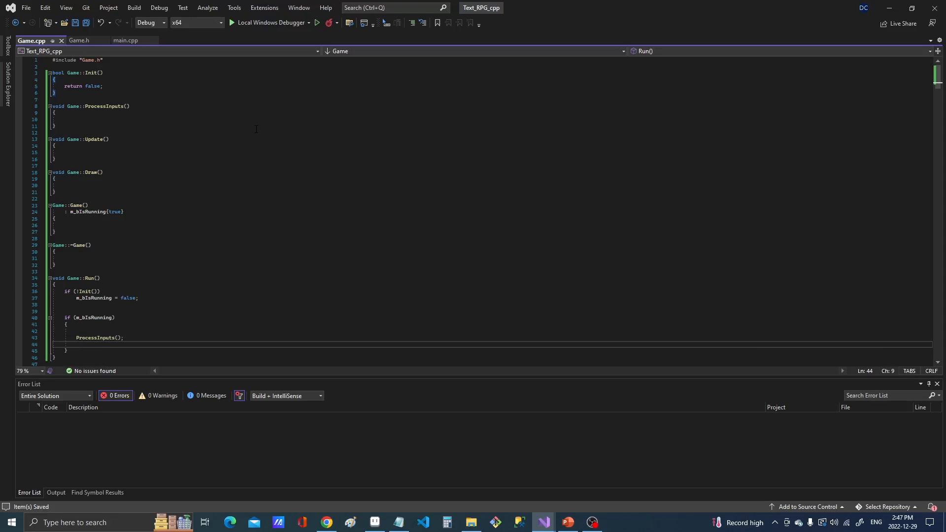
{"action": "type", "text": "Update();"}
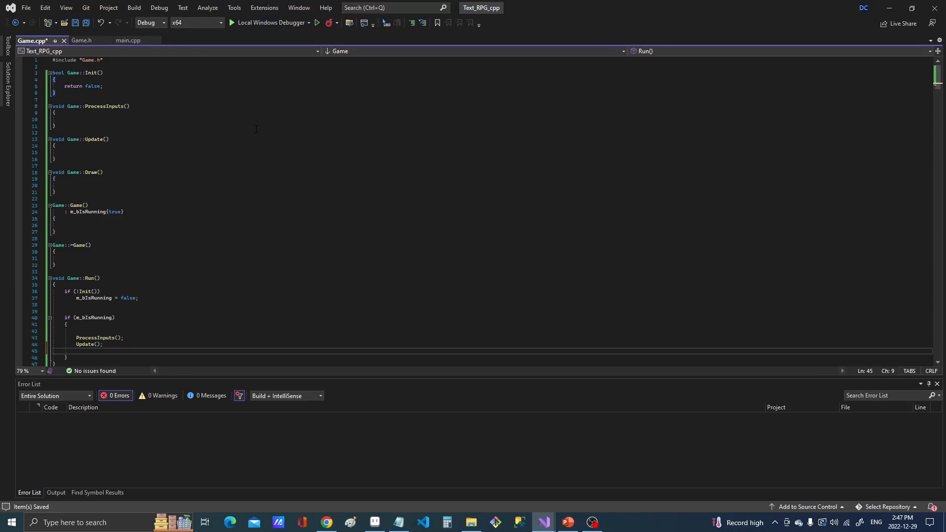
{"action": "type", "text": "Draw();"}
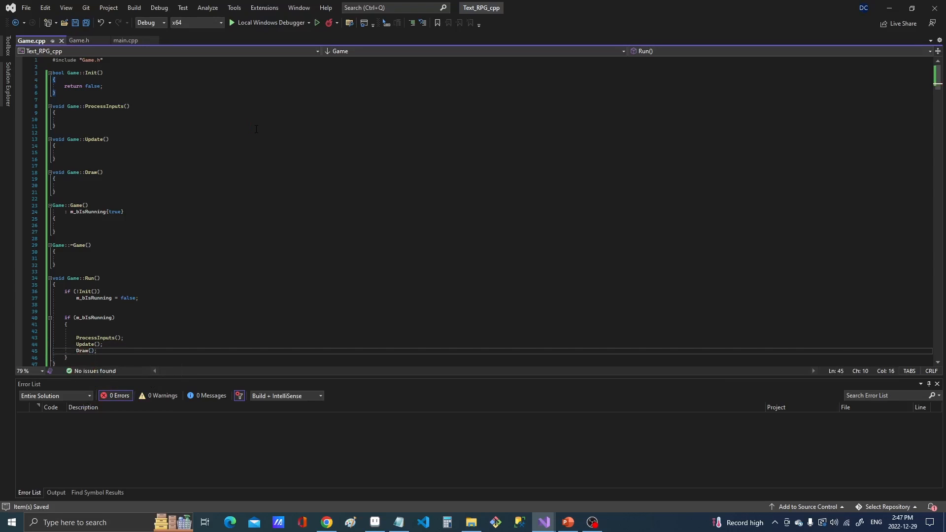
{"action": "scroll", "scroll_direction": "up", "scroll_amount": 3}
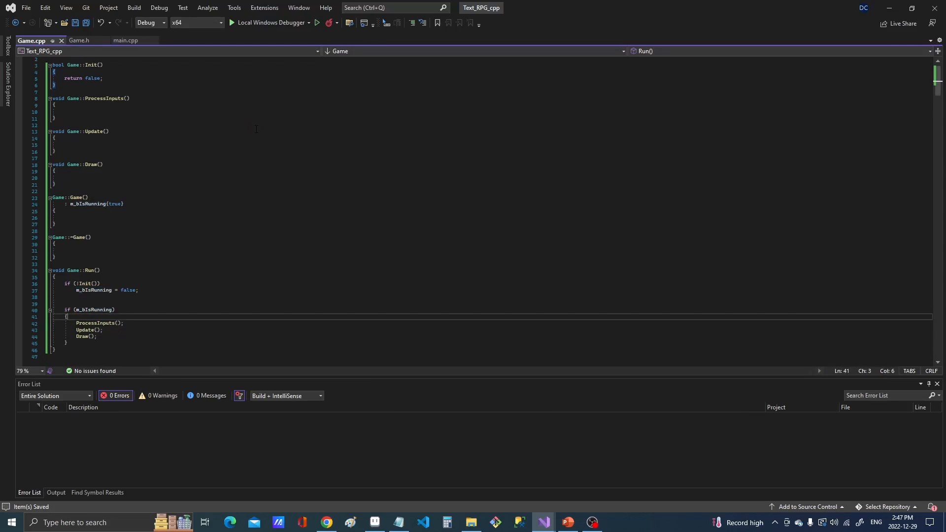
{"action": "left_click", "coordinate": [54, 277]}
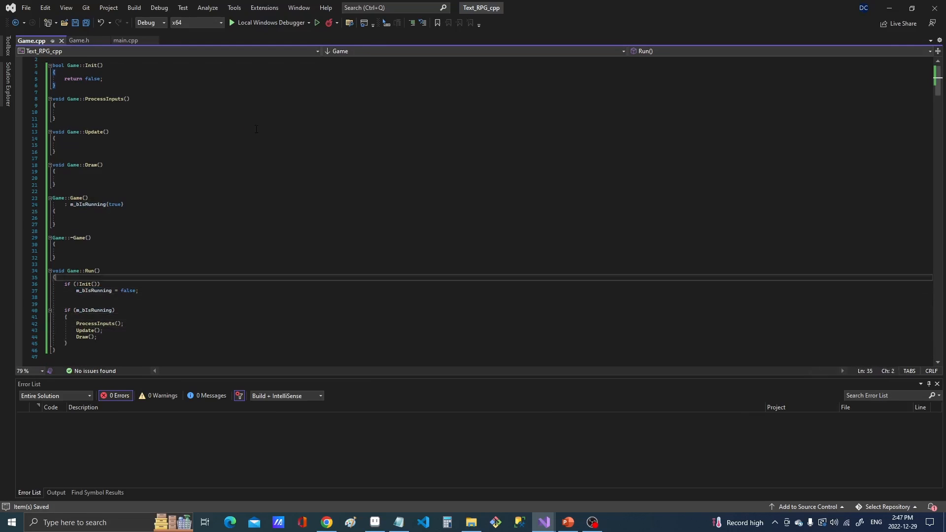
Include <iostream> in Game.cpp and print "Process Inputs\n" in ProcessInputs, then save
{"action": "scroll", "scroll_direction": "up", "scroll_amount": 3}
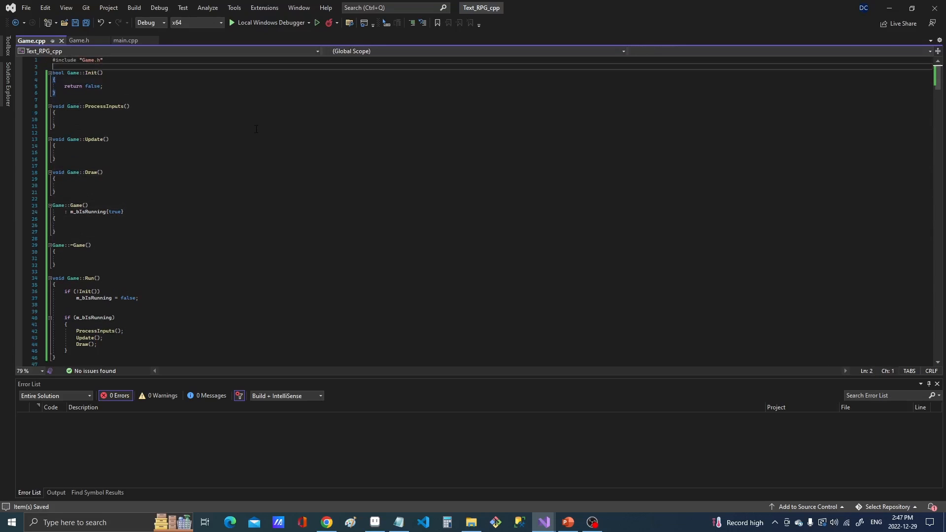
{"action": "type", "text": "#include"}
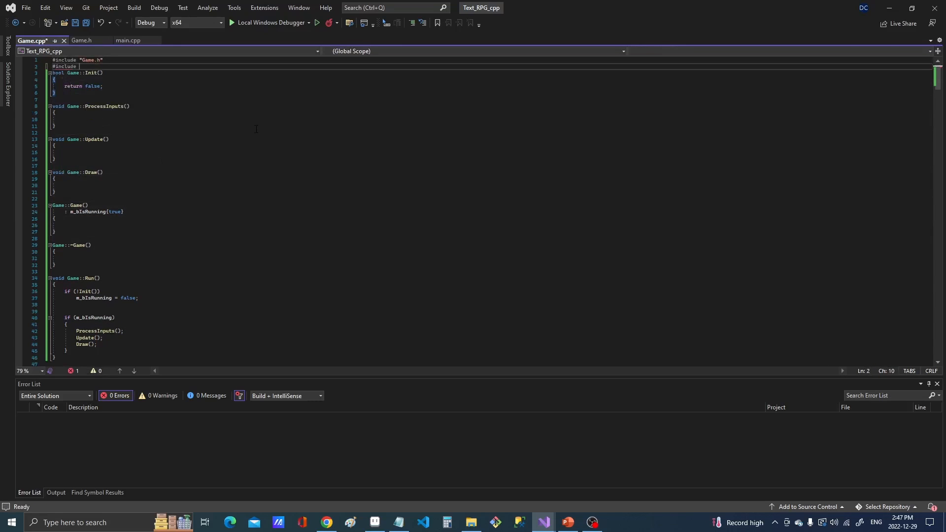
{"action": "type", "text": "<iostream>"}
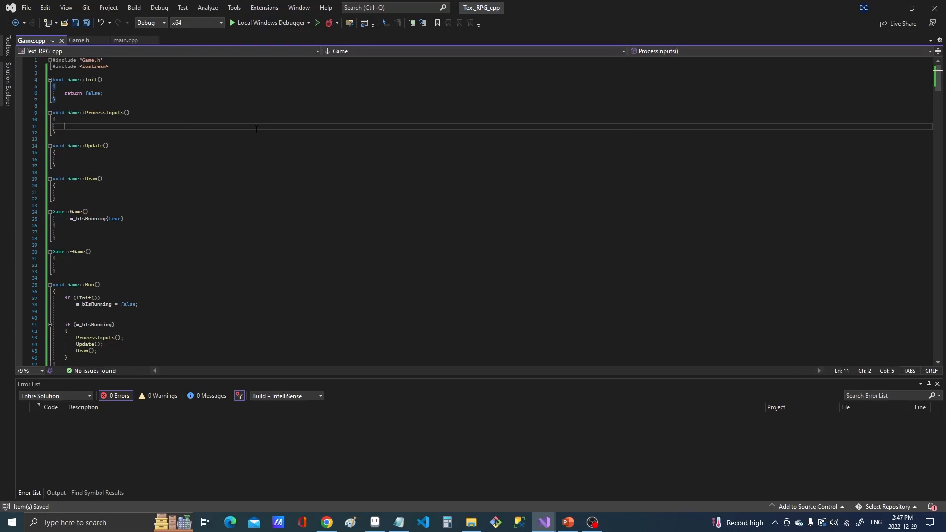
{"action": "type", "text": "std::cout"}
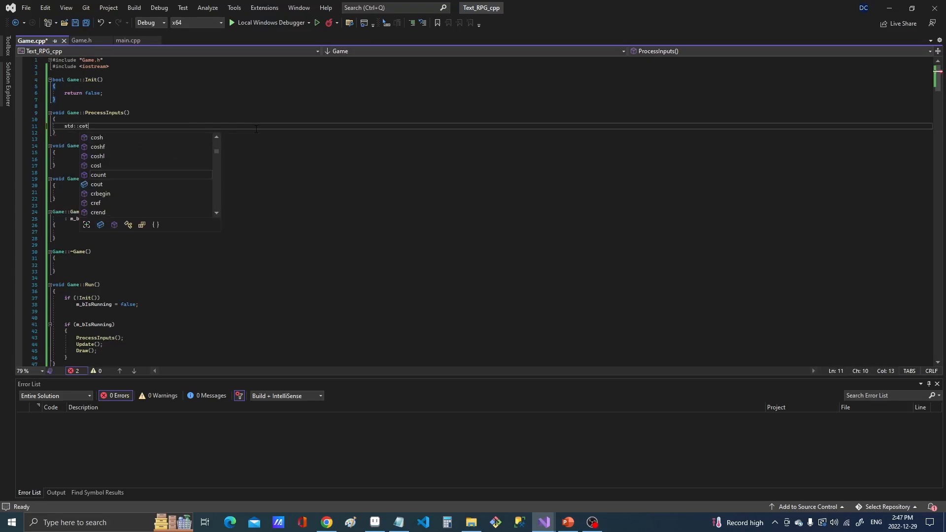
{"action": "type", "text": "out << \"Process Inputs"}
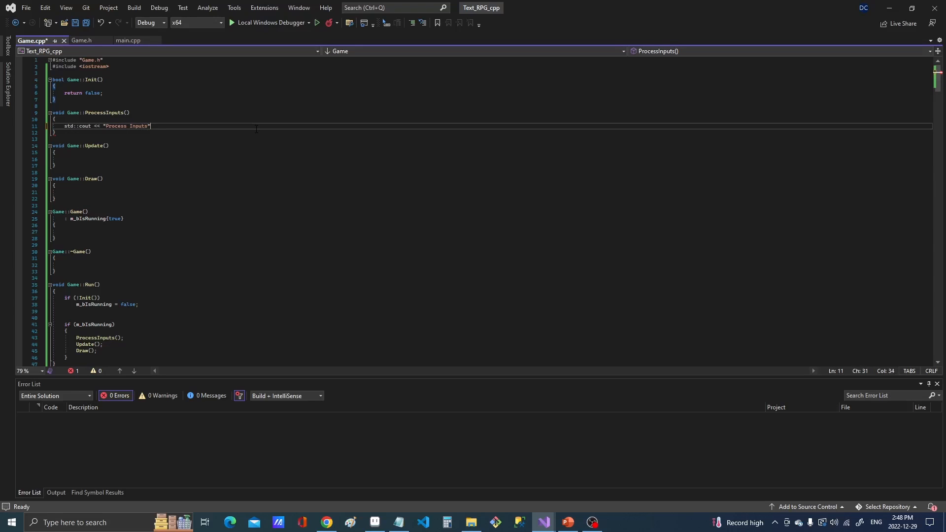
{"action": "key", "text": "Backspace"}
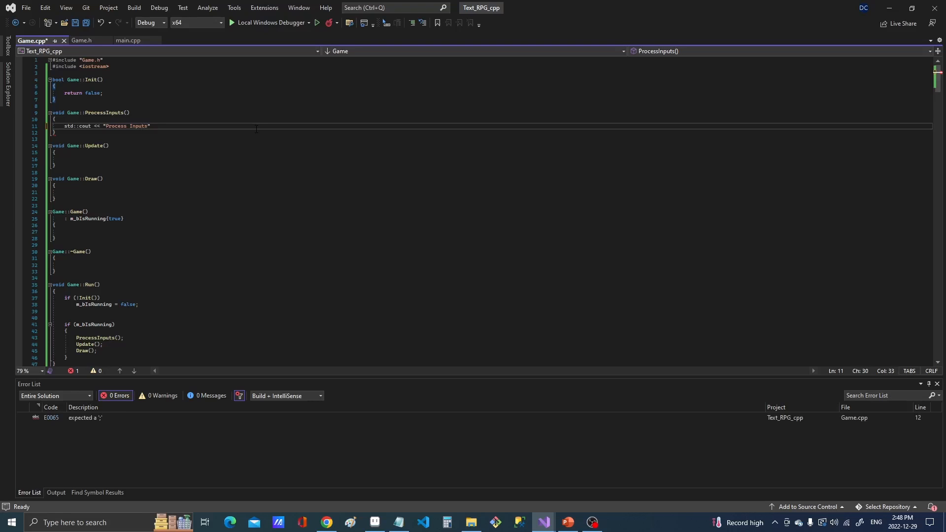
{"action": "type", "text": "\\n\";"}
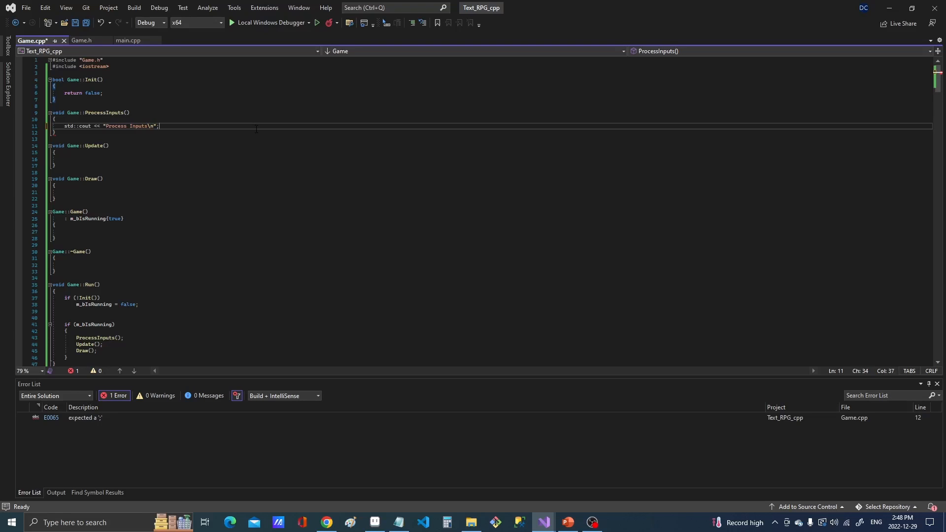
{"action": "key", "text": "ctrl+s"}
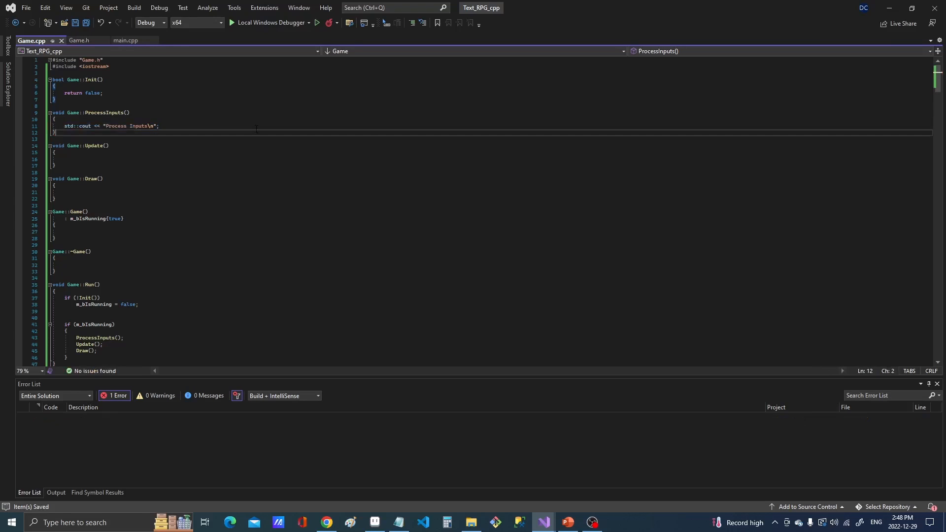
Add cout lines printing "Update\n" in Update() and "Draw()\n" in Draw()
{"action": "type", "text": "std::cout << \"Process Inputs\\n\";"}
{"action": "left_click", "coordinate": [488, 159]}
{"action": "type", "text": "std::cout << \"Up\\n\";"}
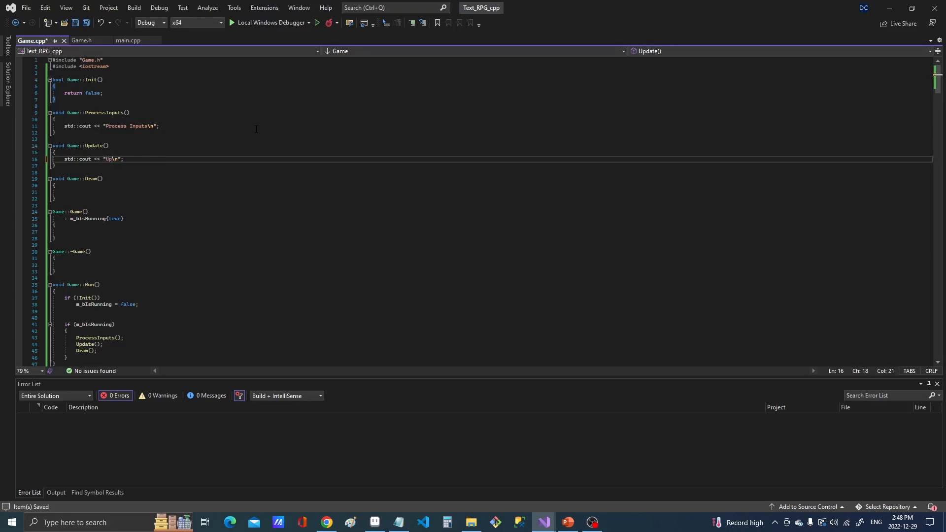
{"action": "left_click", "coordinate": [91, 192]}
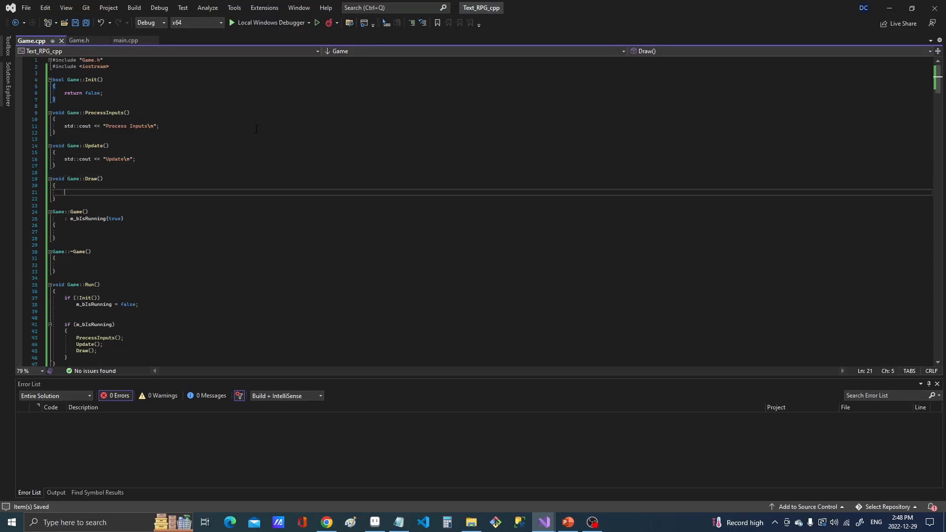
{"action": "type", "text": "std::cout << \"Process Inputs\\n\";"}
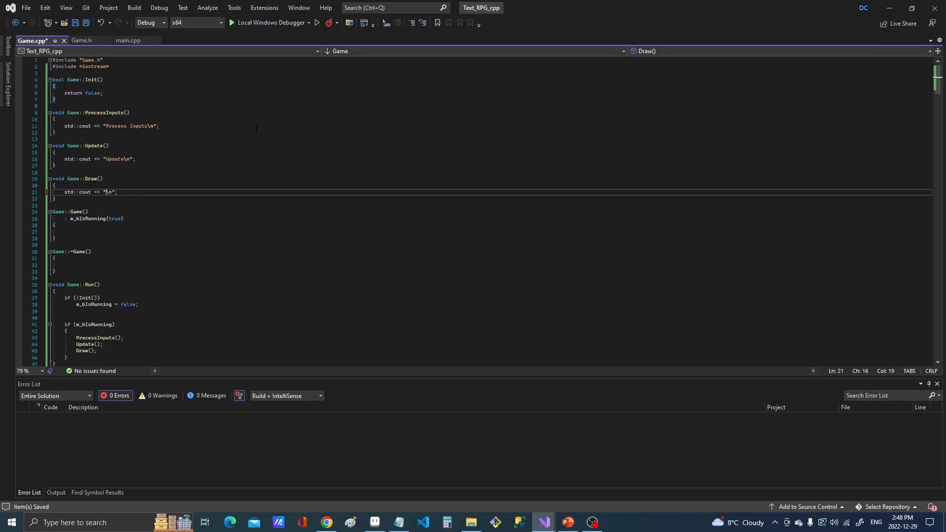
{"action": "type", "text": "Draw("}
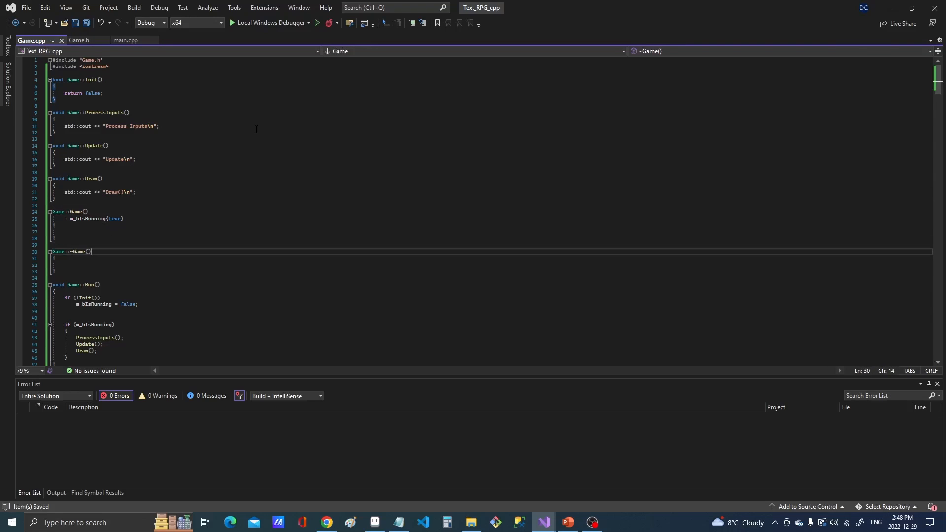
Make Init() return true and end Run() with a "Bye Bye\n" cout line
{"action": "left_click", "coordinate": [57, 105]}
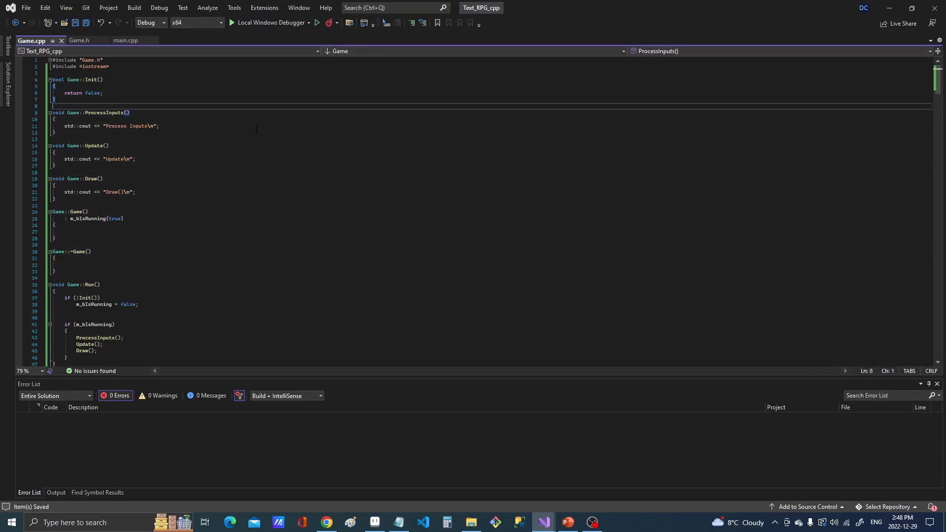
{"action": "type", "text": "true"}
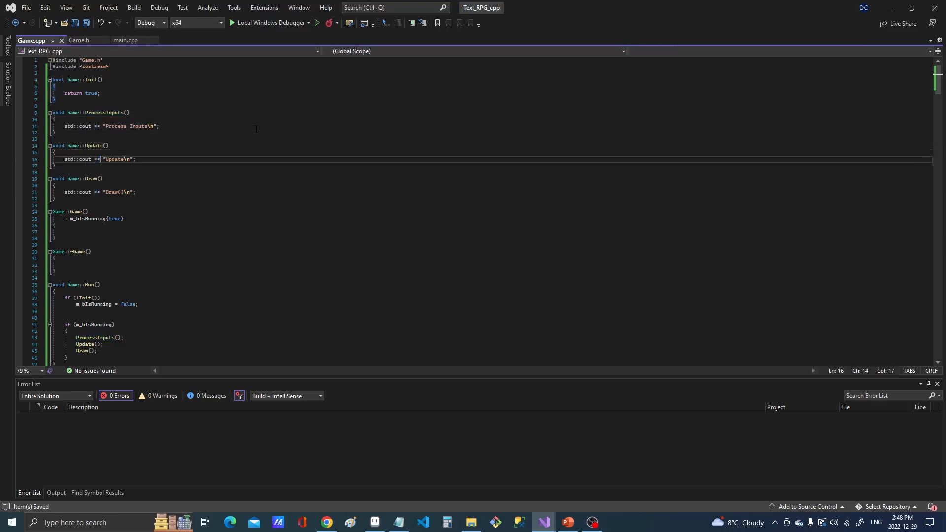
{"action": "scroll", "scroll_direction": "down", "scroll_amount": 3}
{"action": "type", "text": "std::cout << \"\\n\";"}
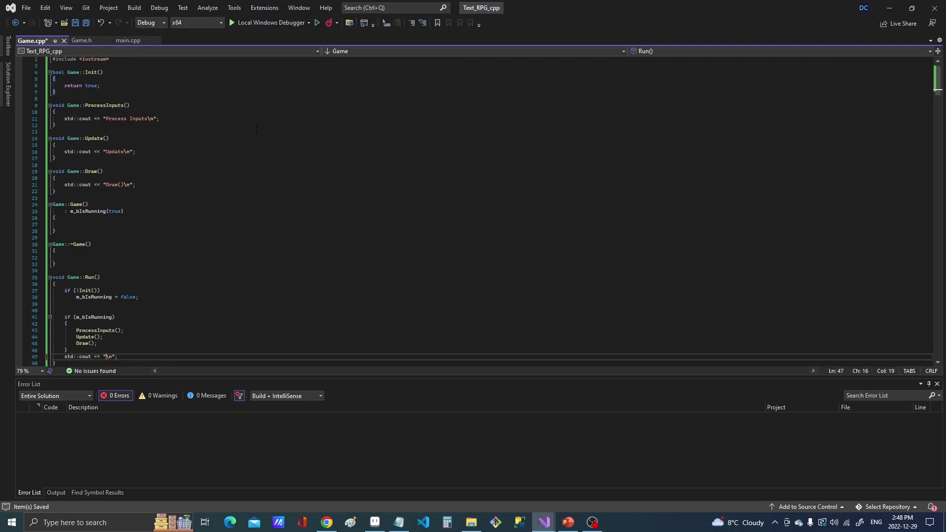
{"action": "type", "text": "Bye B"}
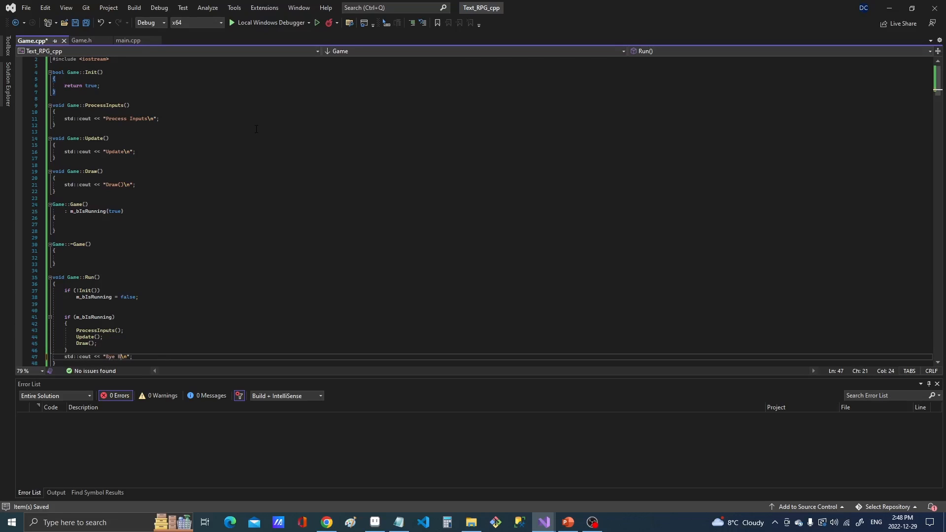
{"action": "type", "text": "ye"}
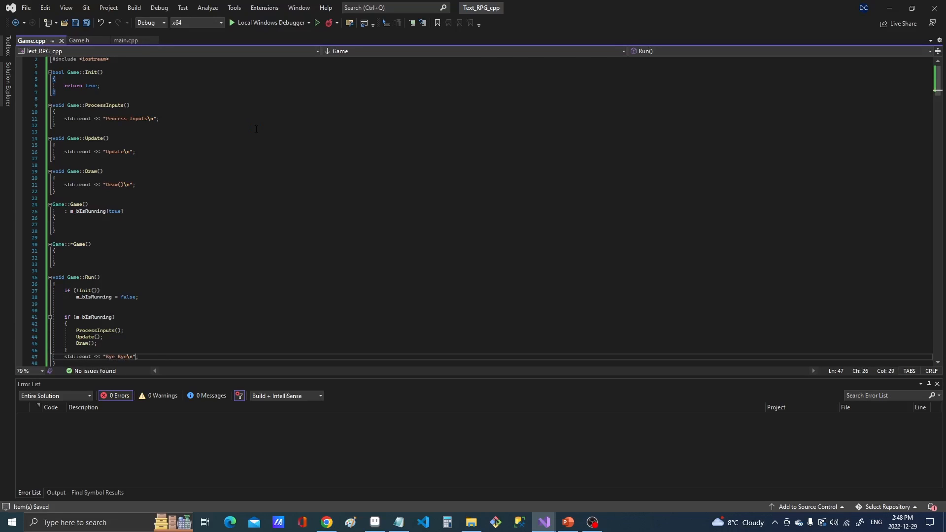
{"action": "left_click", "coordinate": [97, 343]}
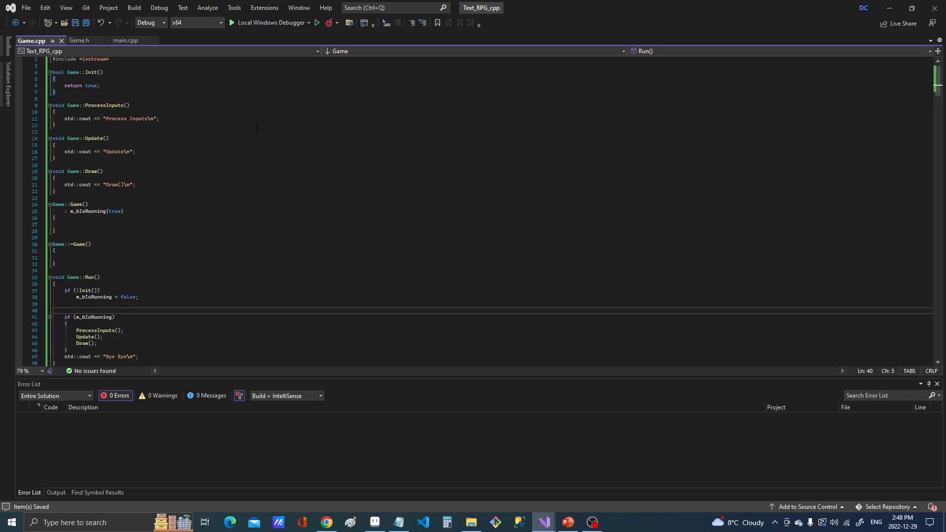
{"action": "mouse_move", "coordinate": [188, 45]}
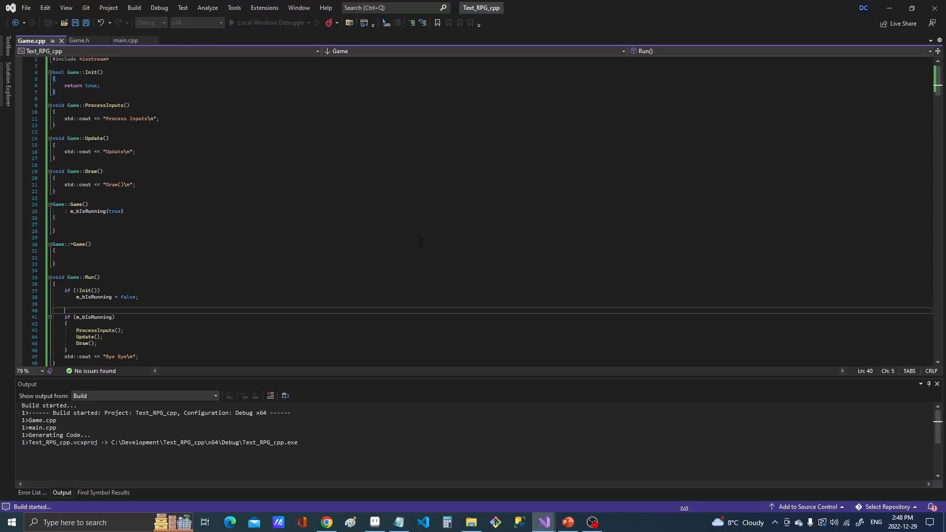
Build and run Text_RPG_cpp with Local Windows Debugger, confirming exit code 0
{"action": "left_click", "coordinate": [330, 23]}
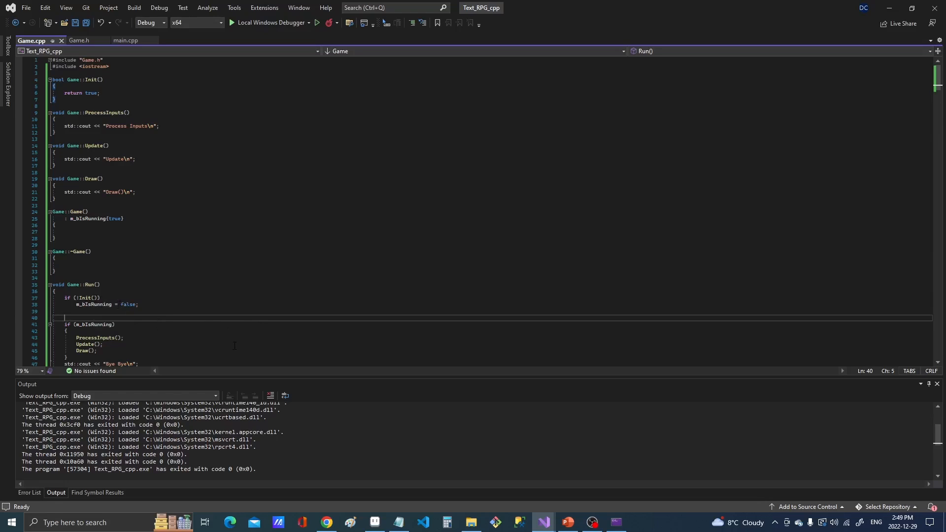
{"action": "scroll", "scroll_direction": "down", "scroll_amount": 3}
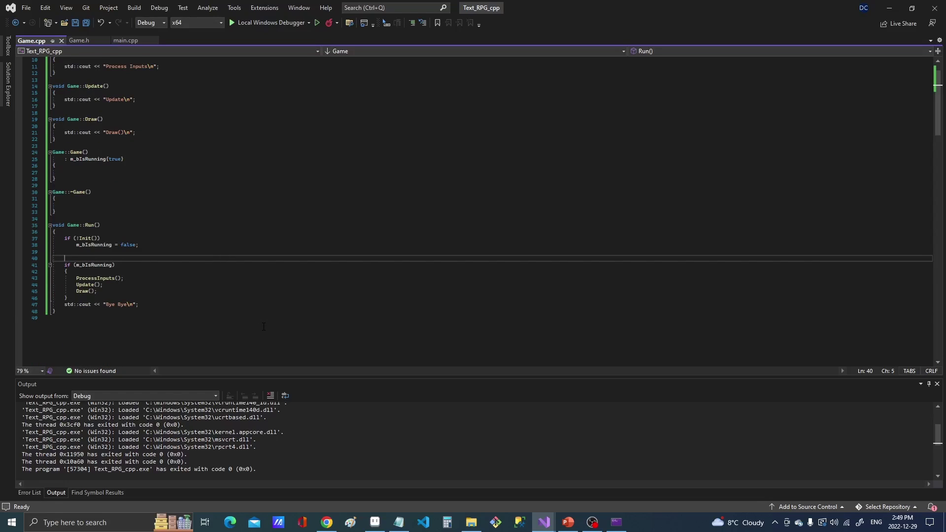
{"action": "mouse_move", "coordinate": [126, 40]}
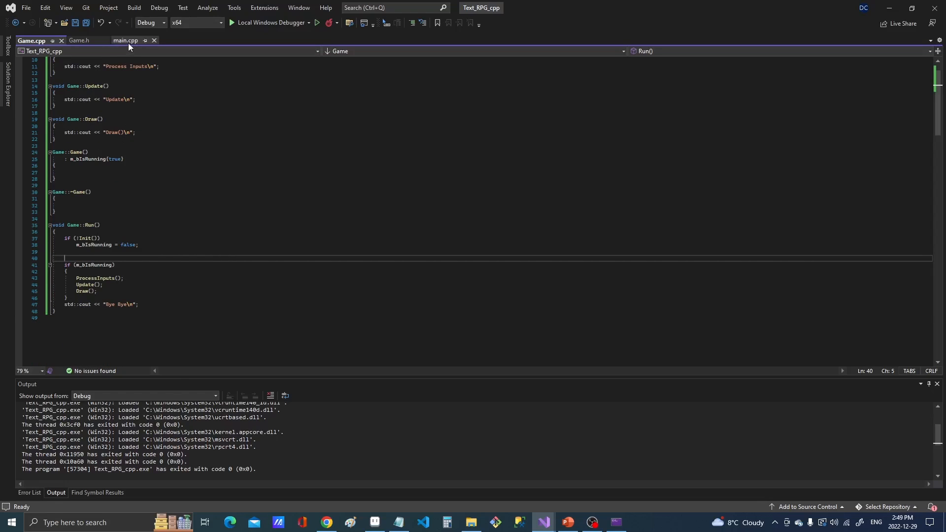
In main.cpp, include "Game.h", declare Game game, and call game.Run()
{"action": "left_click", "coordinate": [125, 40]}
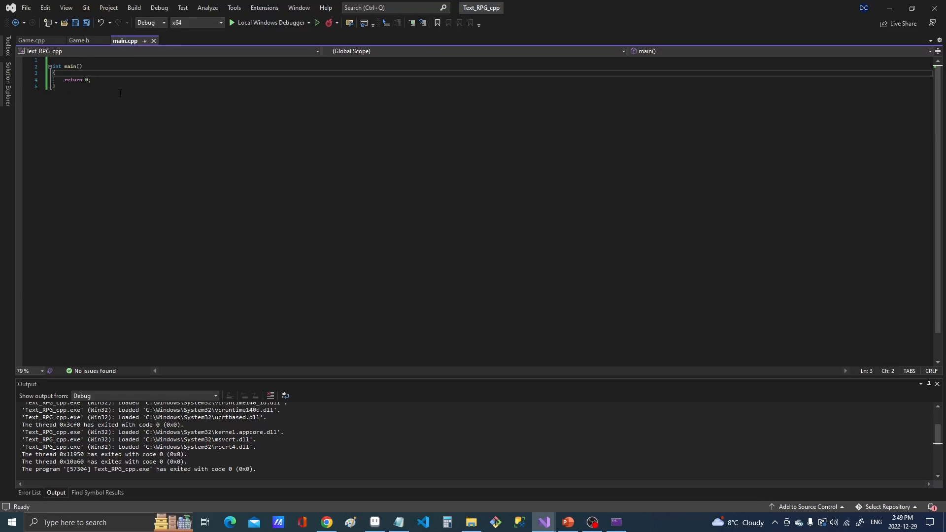
{"action": "left_click", "coordinate": [295, 128]}
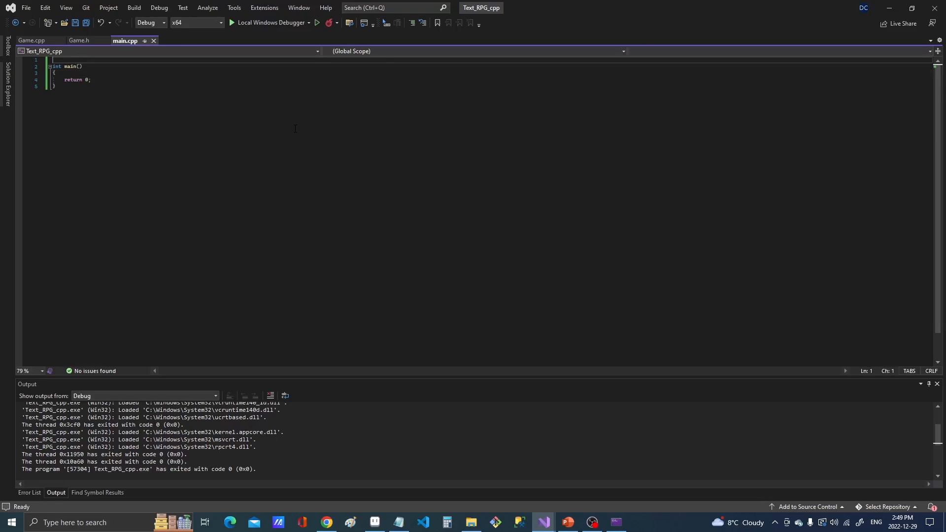
{"action": "type", "text": "#include"}
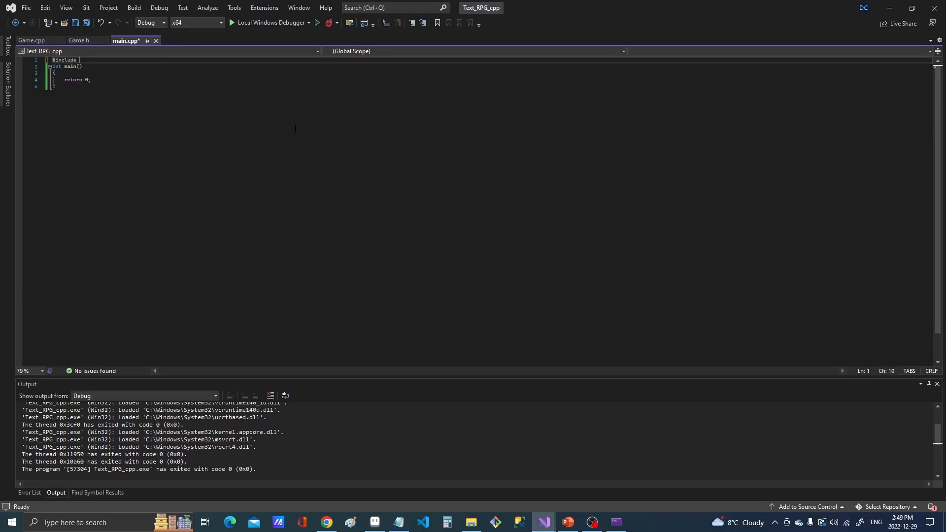
{"action": "type", "text": "\"Game.h\""}
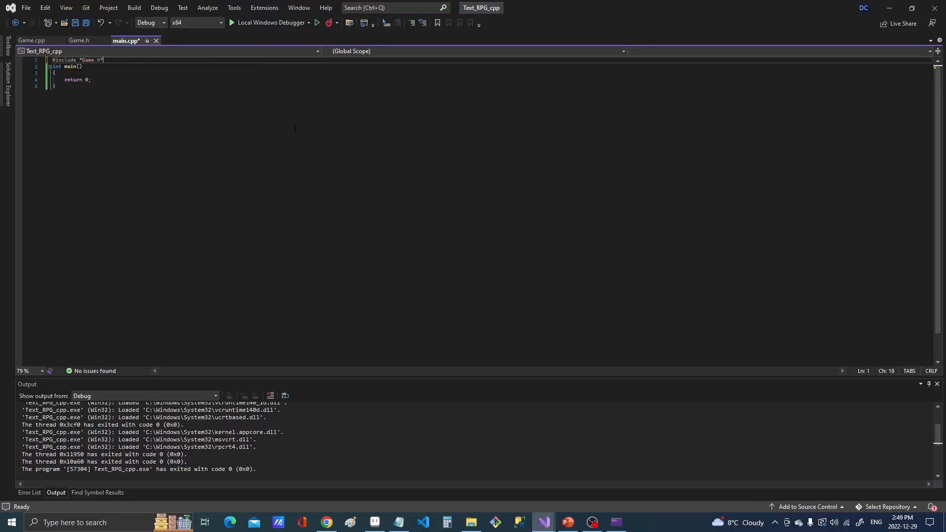
{"action": "key", "text": "ctrl+s"}
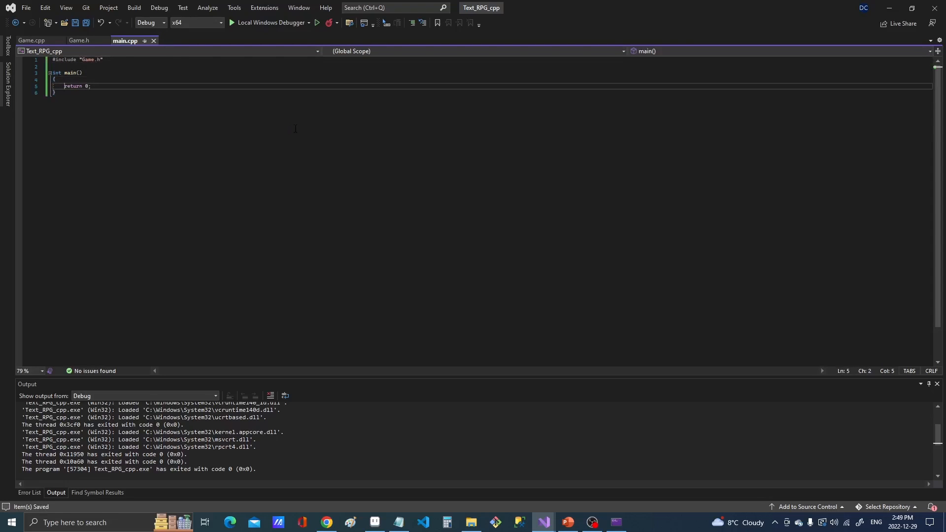
{"action": "type", "text": "Game game;"}
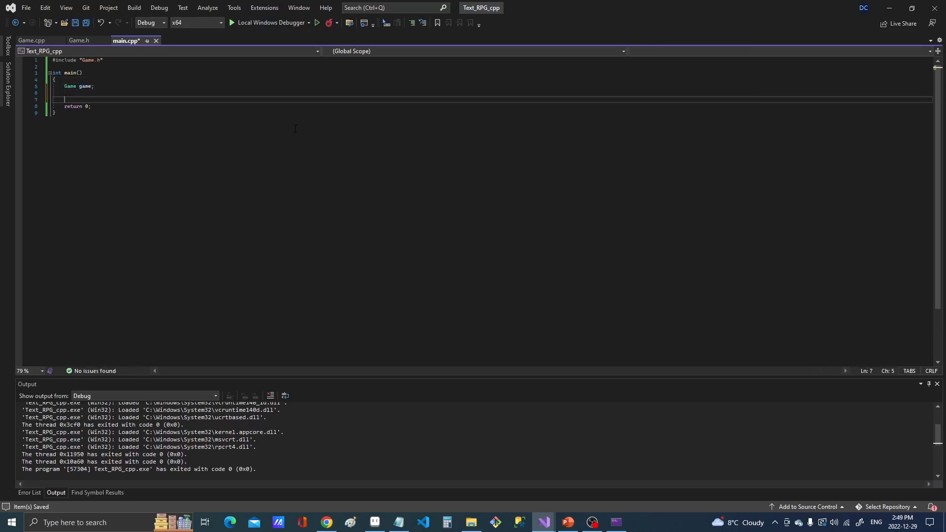
{"action": "type", "text": "game.Run();"}
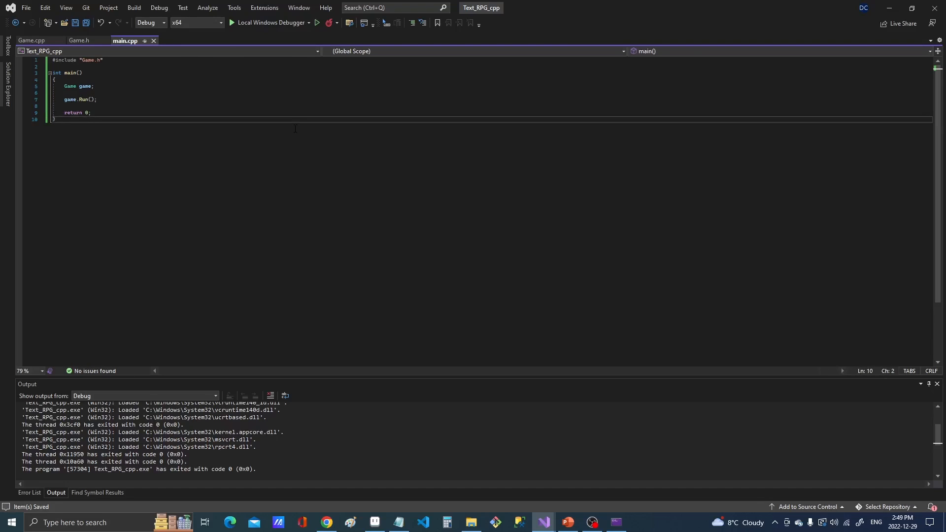
{"action": "left_click", "coordinate": [231, 23]}
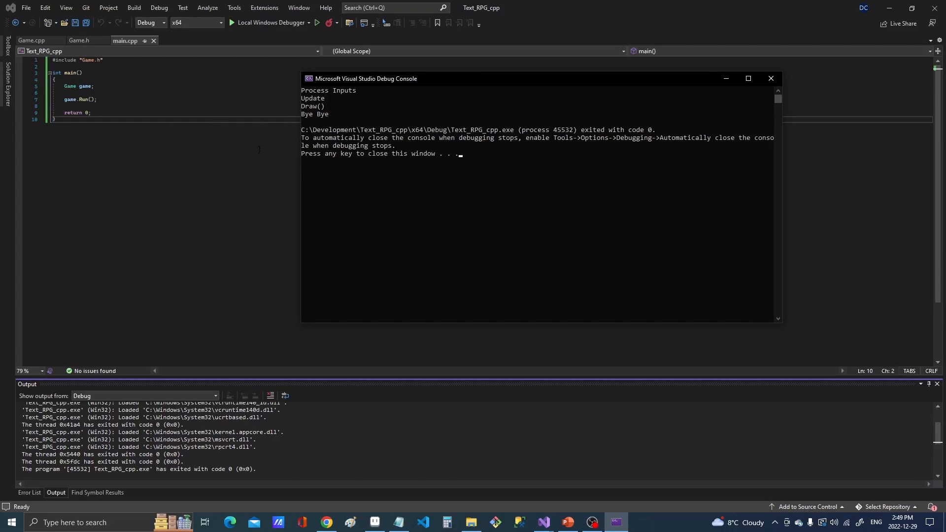
{"action": "mouse_move", "coordinate": [741, 87]}
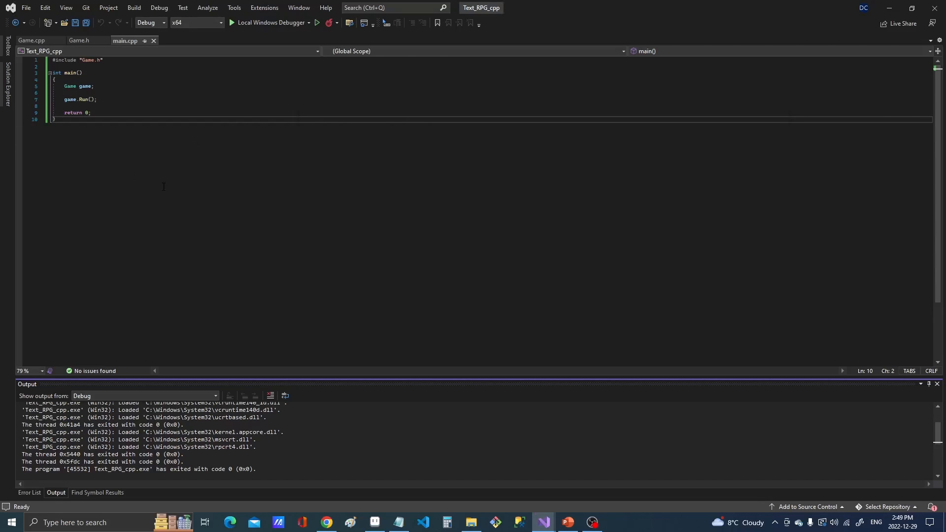
Close the debug console after it prints Process Inputs, Update, Draw() and Bye Bye
{"action": "left_click", "coordinate": [32, 40]}
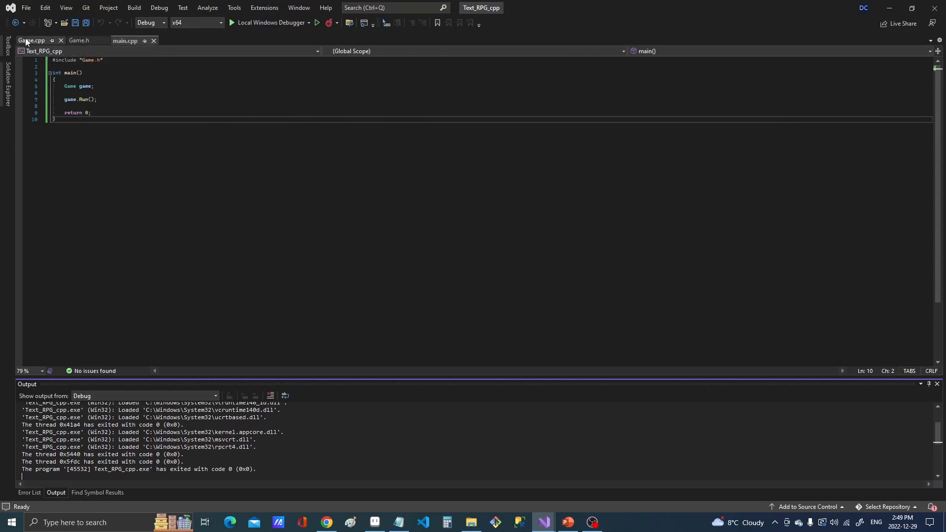
In Game.cpp, change Run()'s if (m_bIsRunning) into a while loop
{"action": "left_click", "coordinate": [31, 40]}
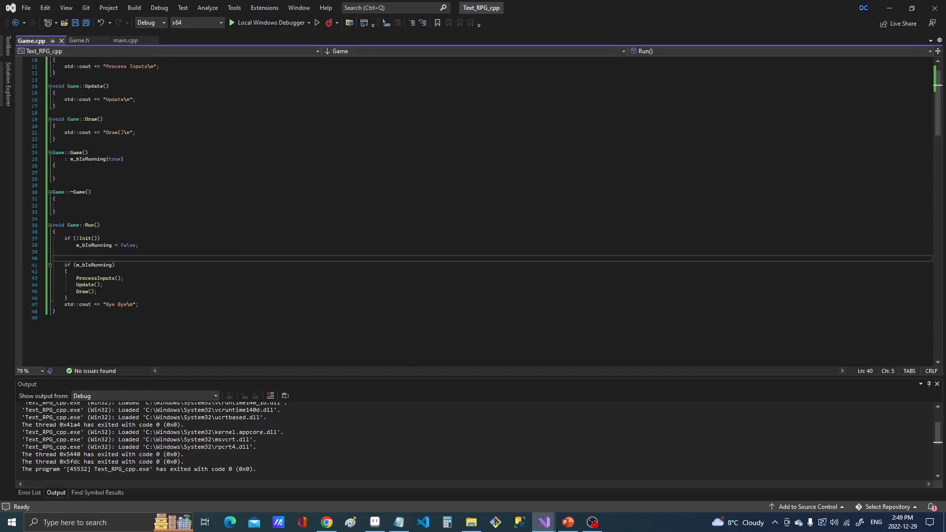
{"action": "key", "text": "enter"}
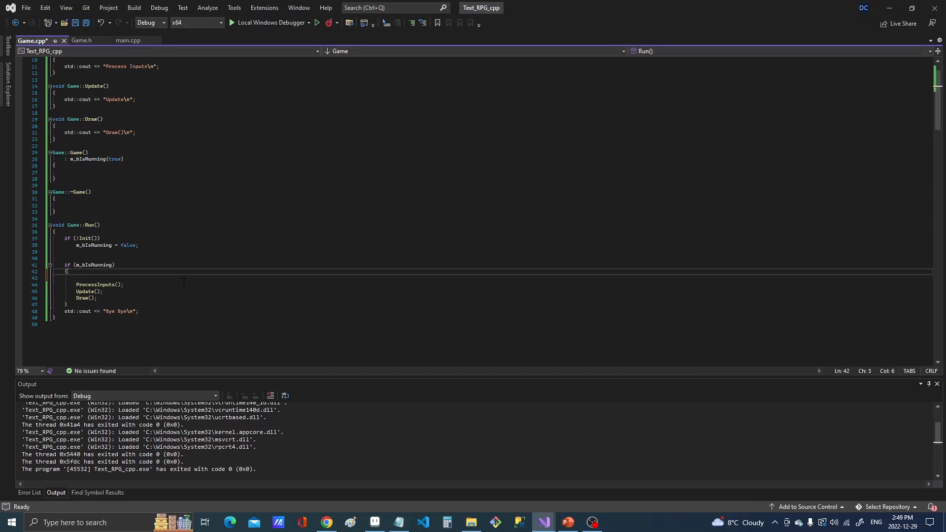
{"action": "left_click", "coordinate": [71, 264]}
{"action": "type", "text": "while"}
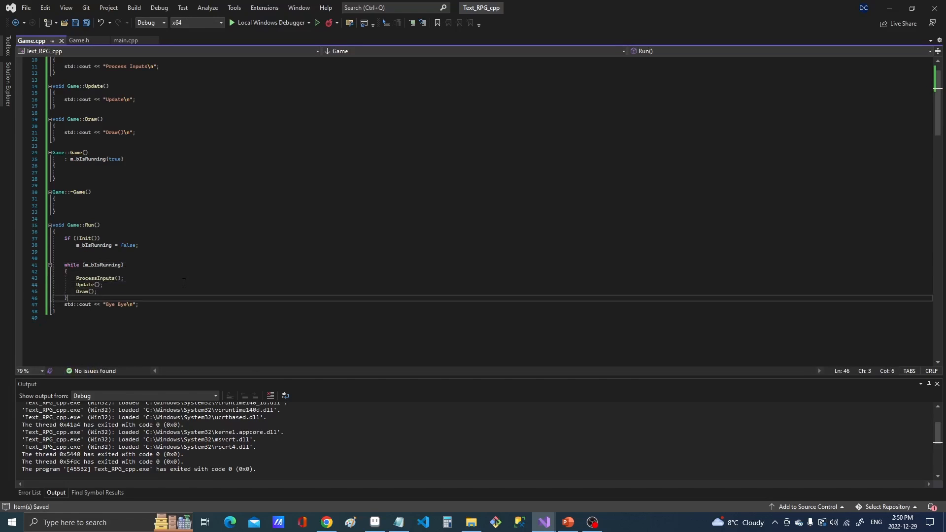
{"action": "key", "text": "Enter"}
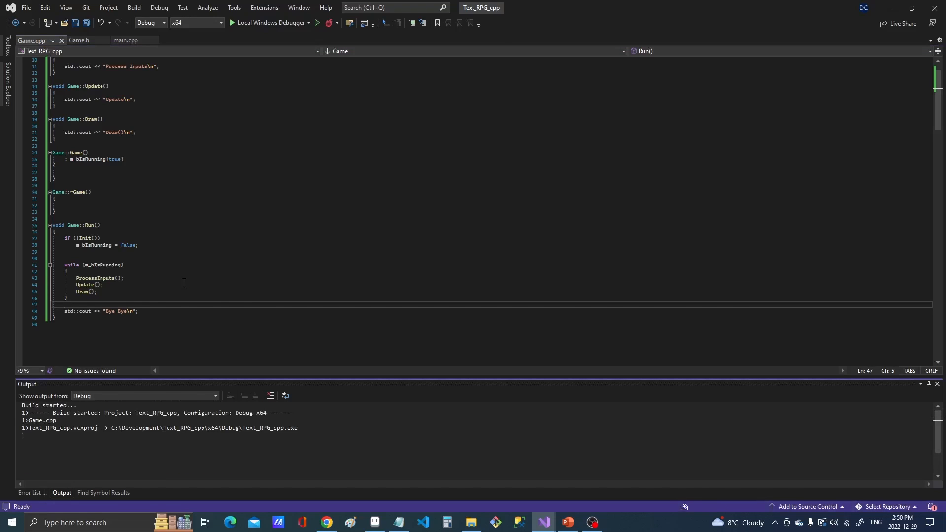
Run the rebuilt game under the debugger, showing the endlessly repeating loop output
{"action": "left_click", "coordinate": [247, 22]}
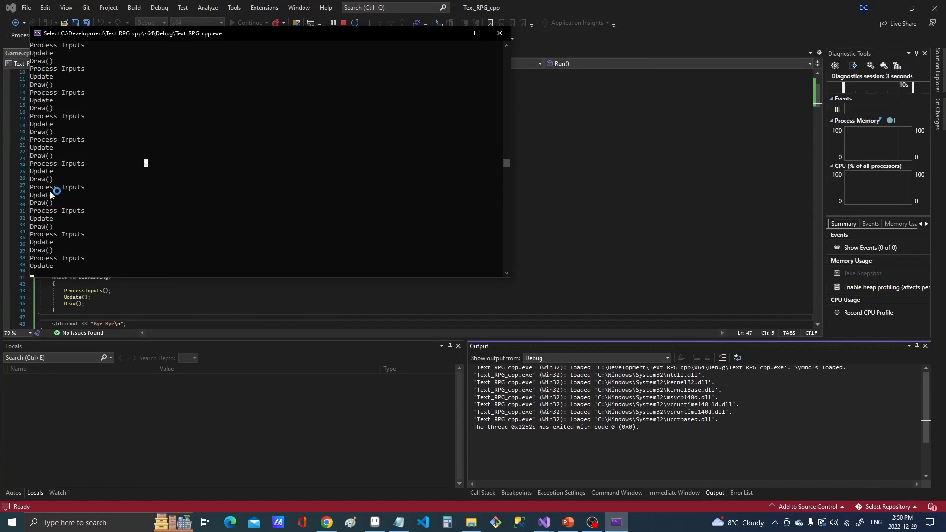
{"action": "mouse_move", "coordinate": [79, 234]}
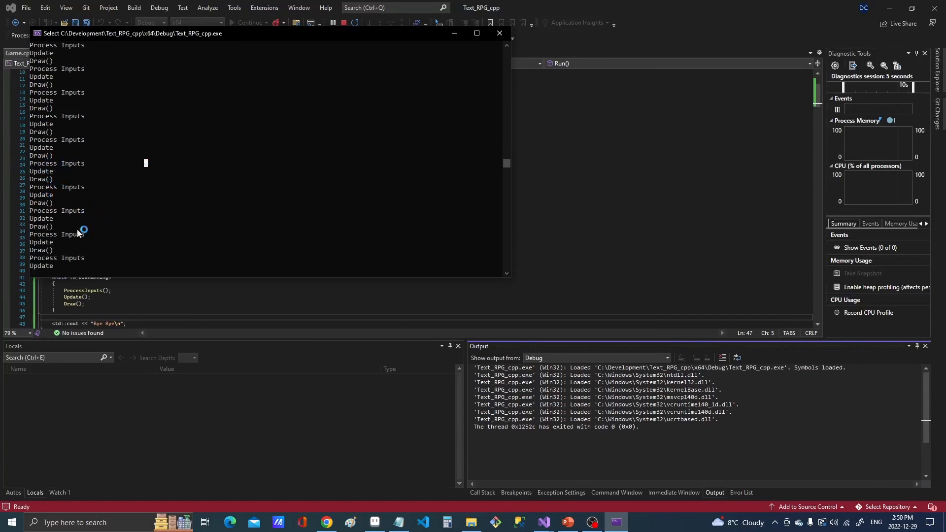